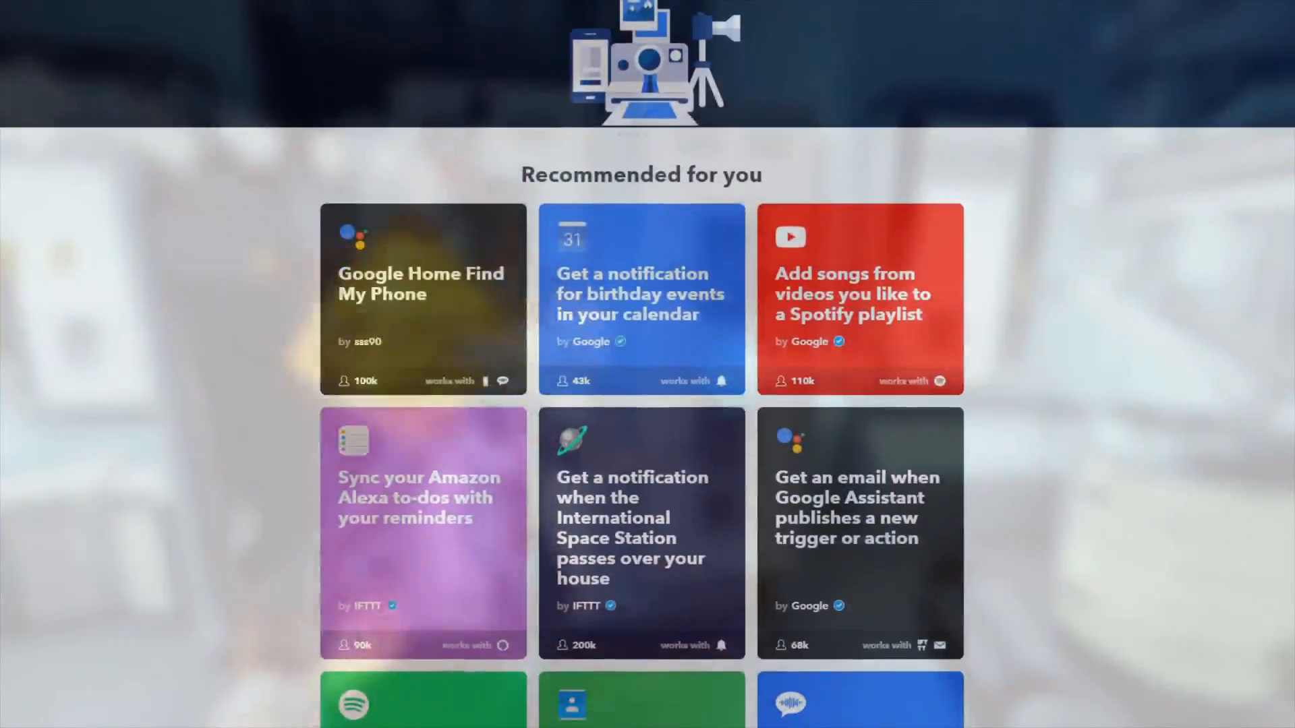
# Step: Scroll down through the IFTTT applets page
pyautogui.scroll(-3)
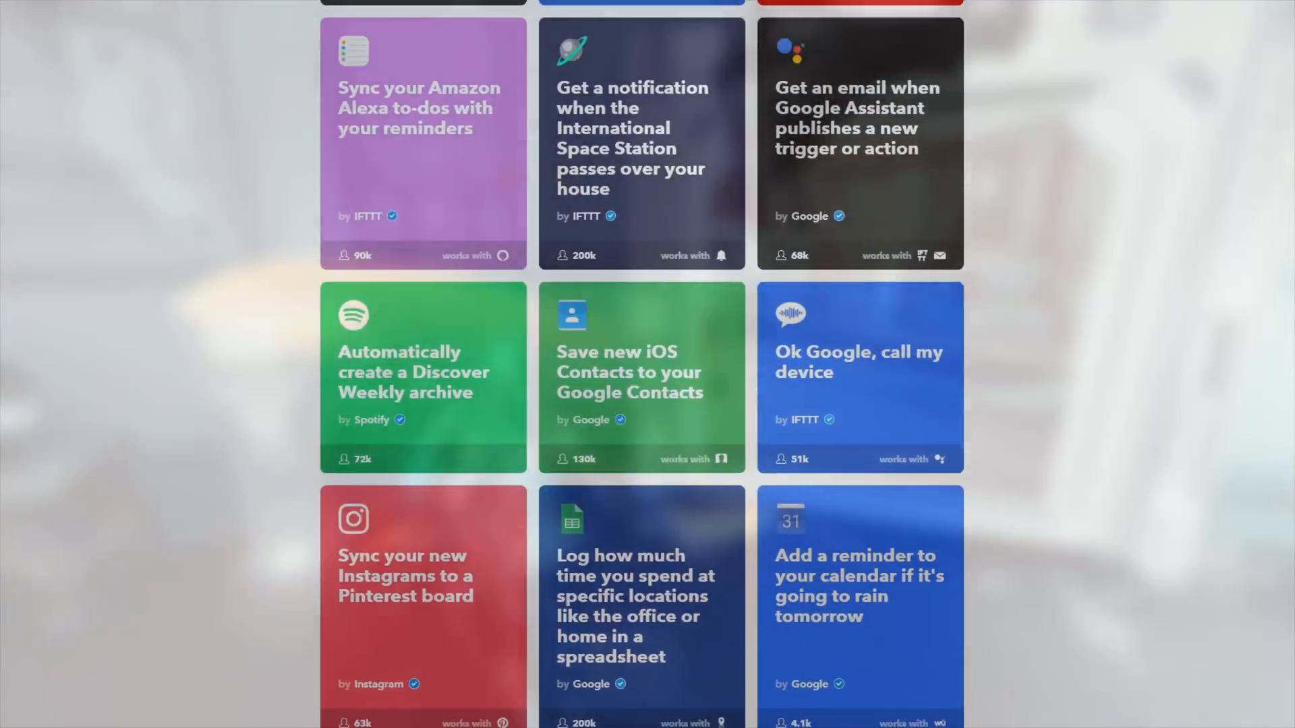
pyautogui.scroll(-3)
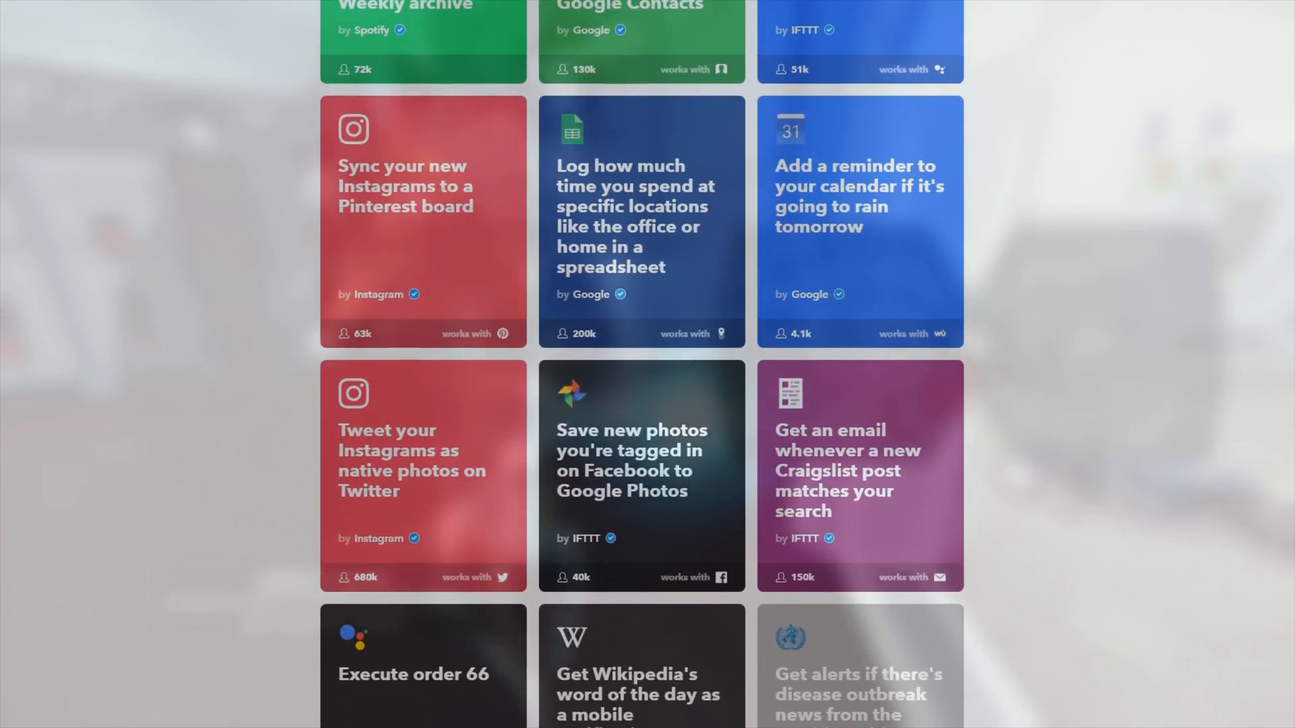
pyautogui.scroll(-3)
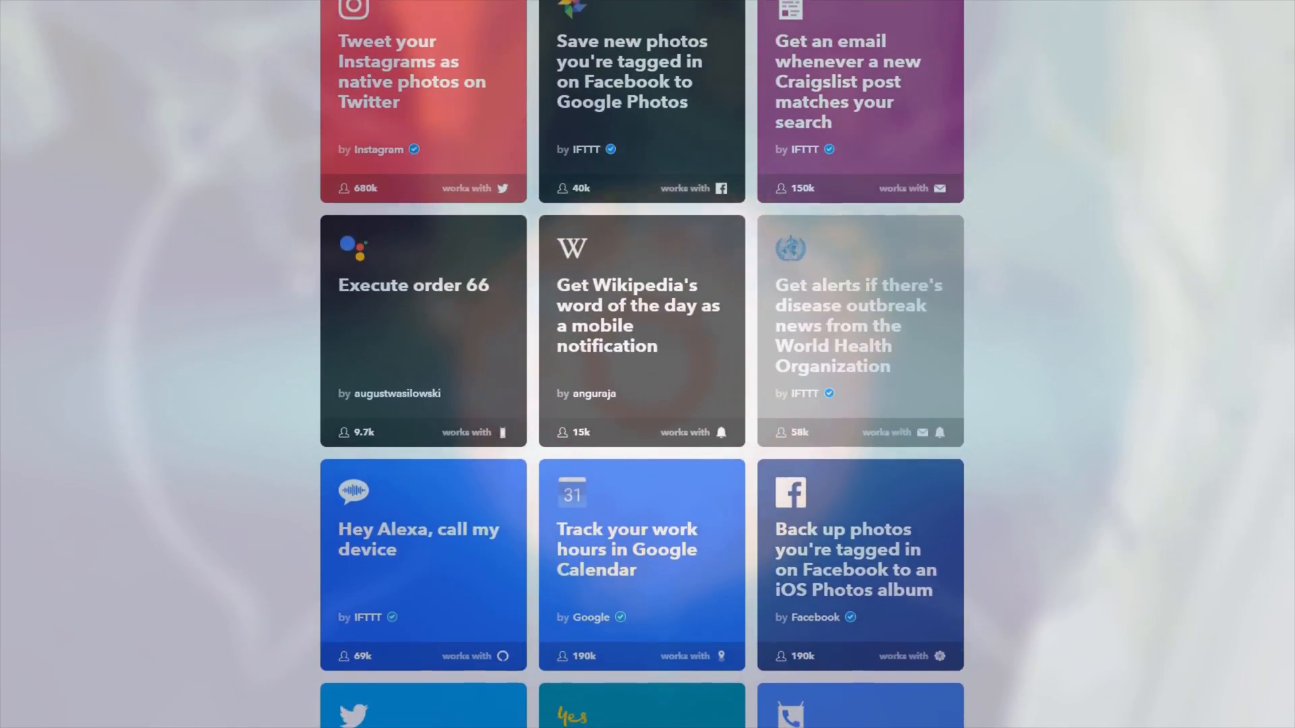
pyautogui.scroll(-3)
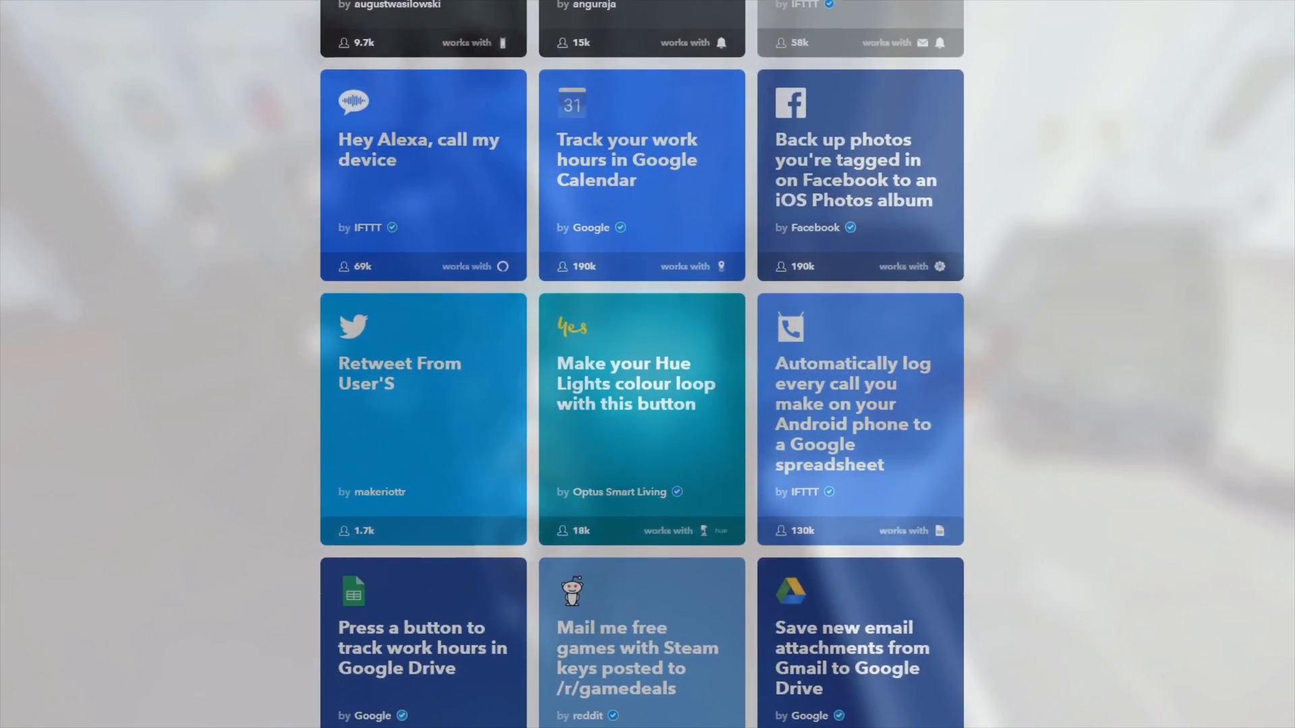
pyautogui.scroll(-3)
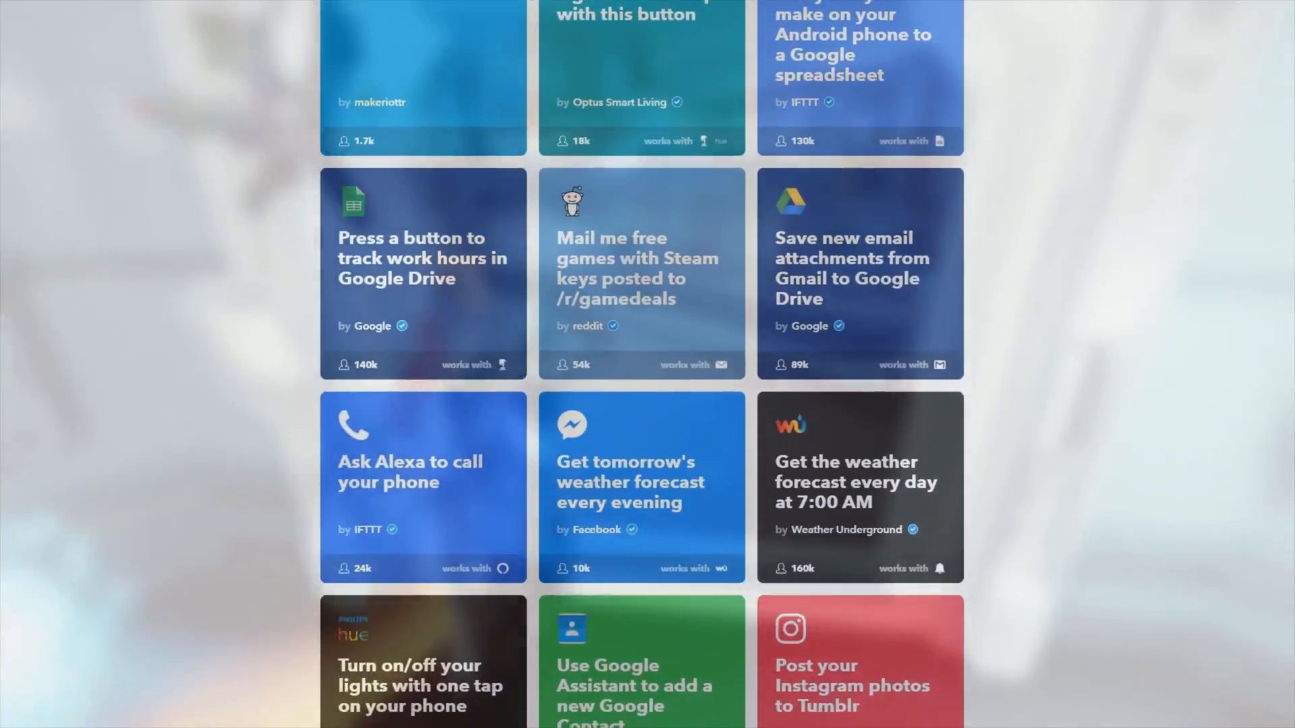
pyautogui.scroll(-3)
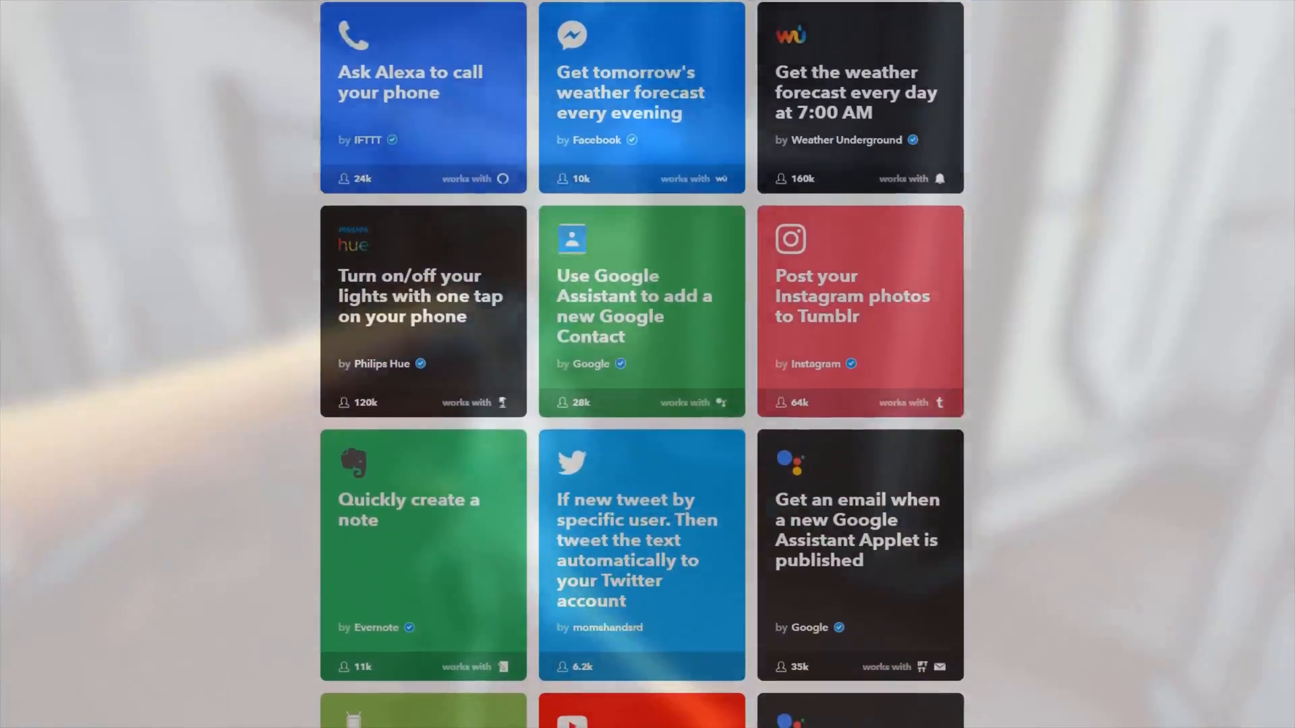
pyautogui.scroll(-3)
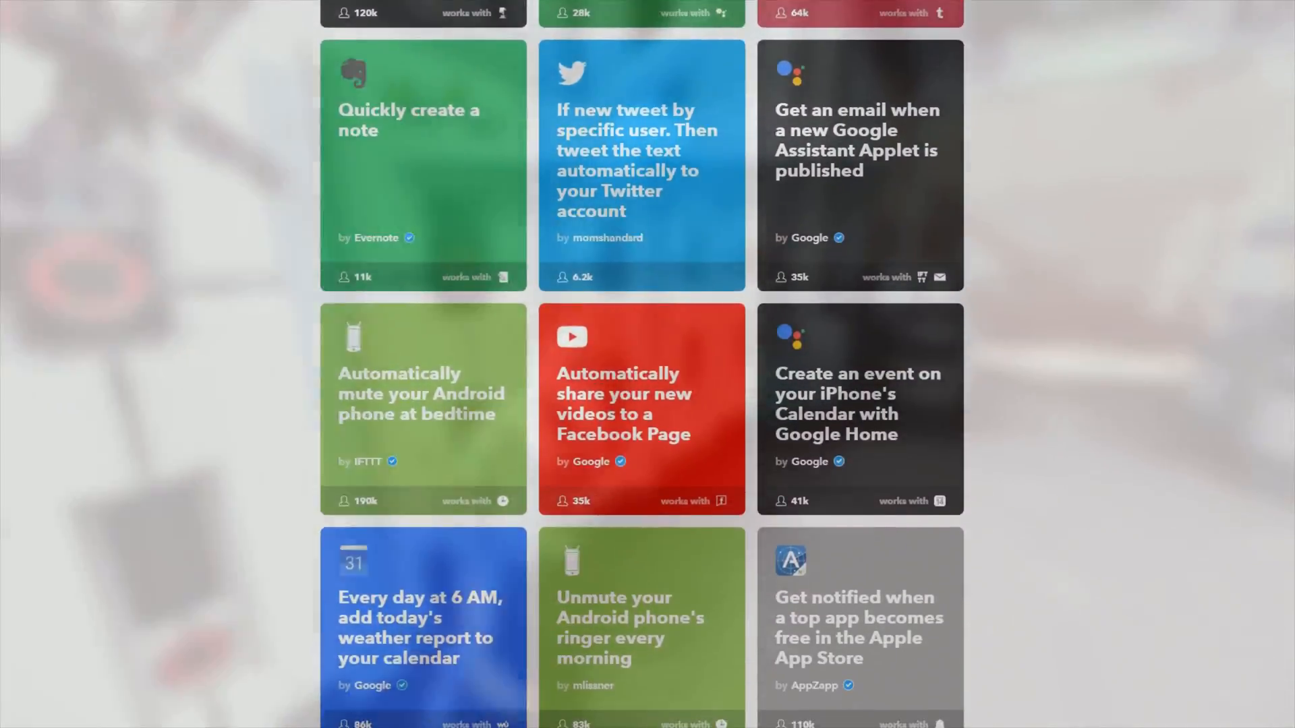
pyautogui.scroll(-3)
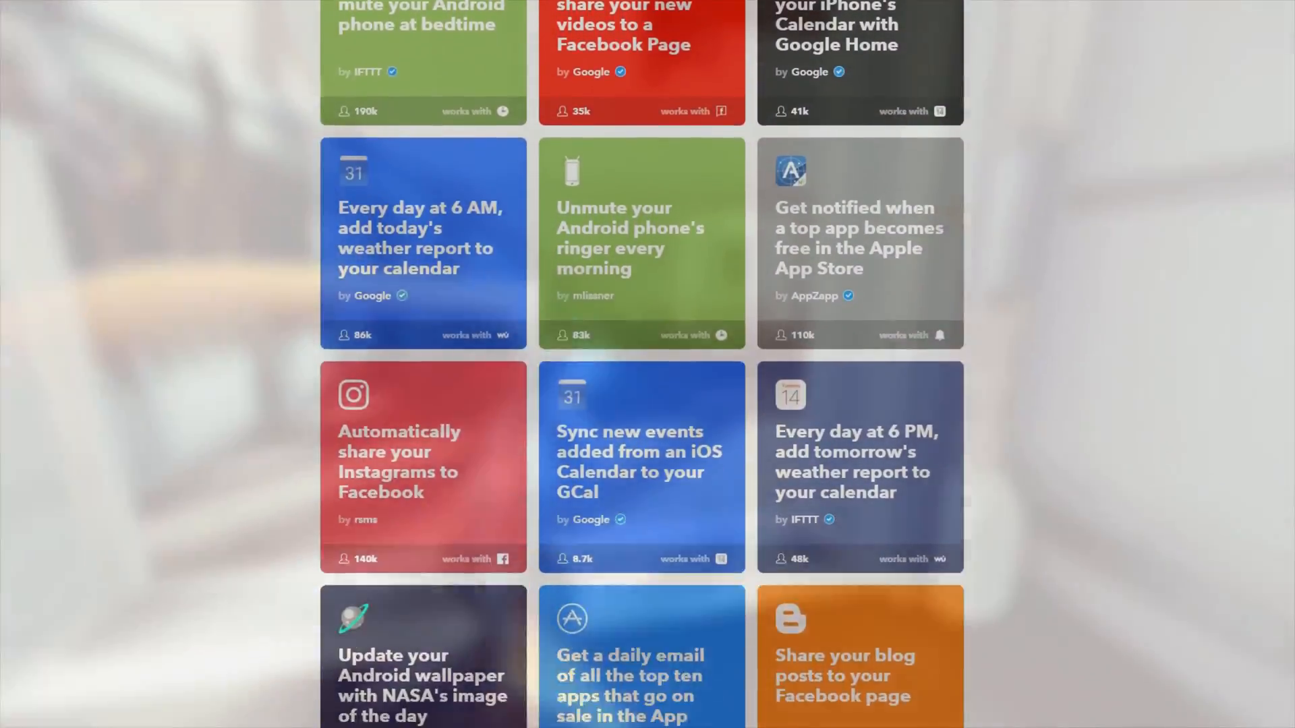
pyautogui.scroll(-3)
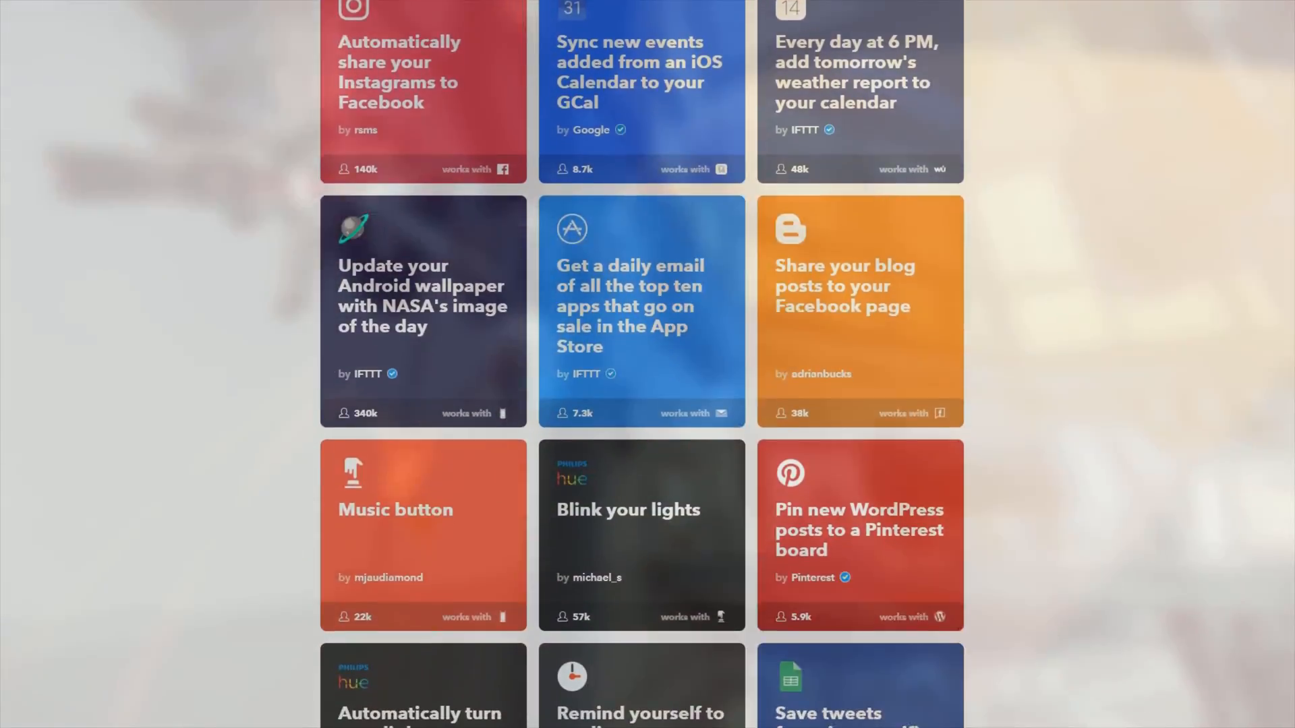
pyautogui.scroll(-3)
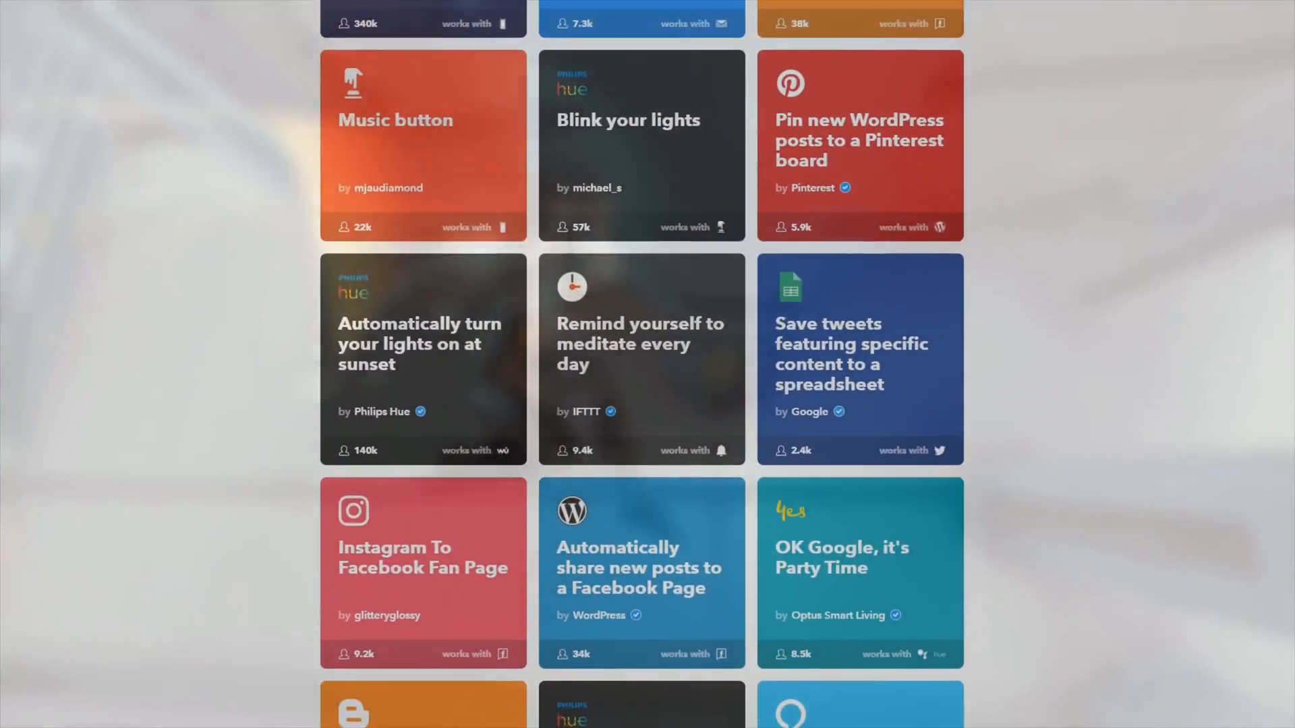
pyautogui.scroll(-3)
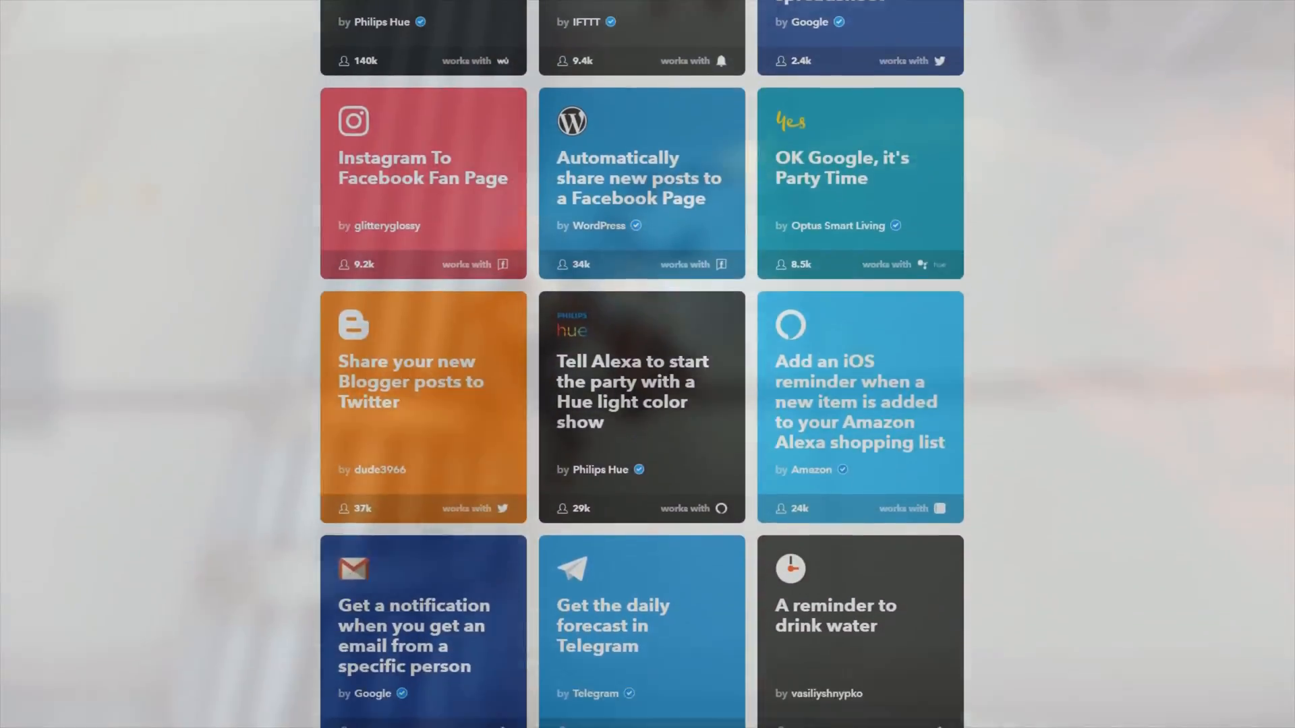
pyautogui.scroll(-3)
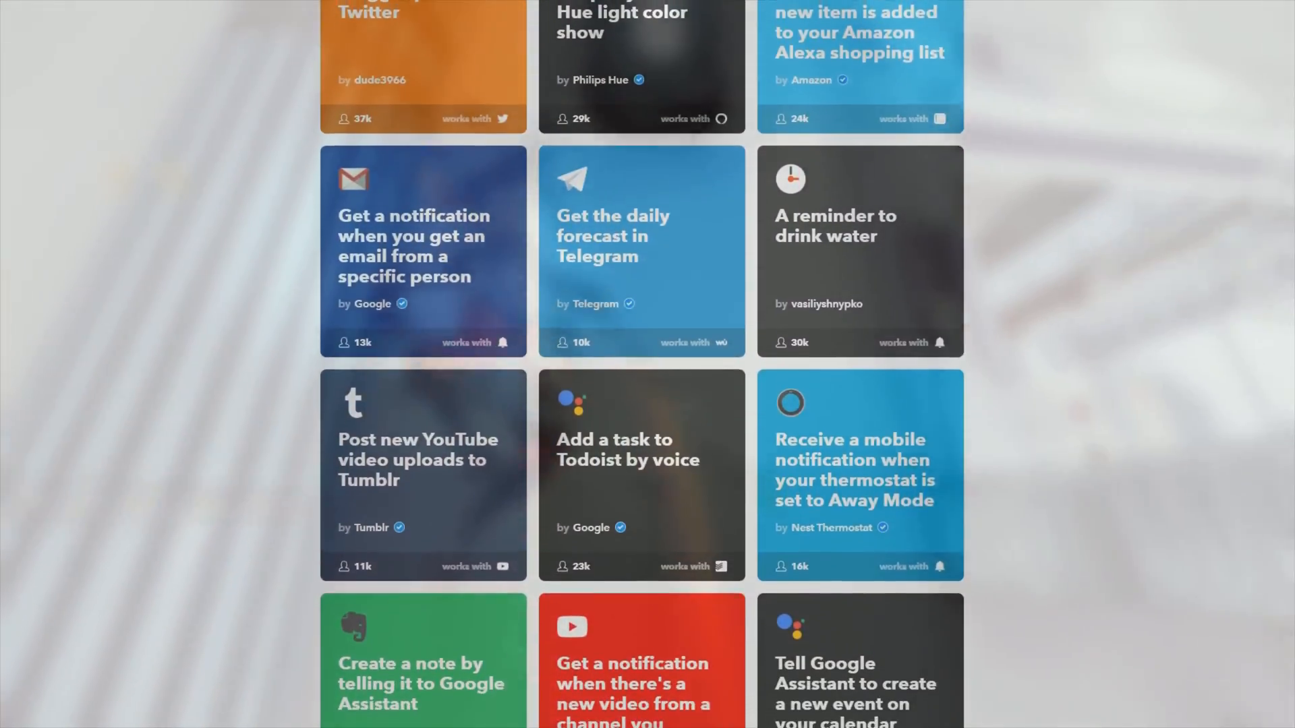
pyautogui.scroll(-3)
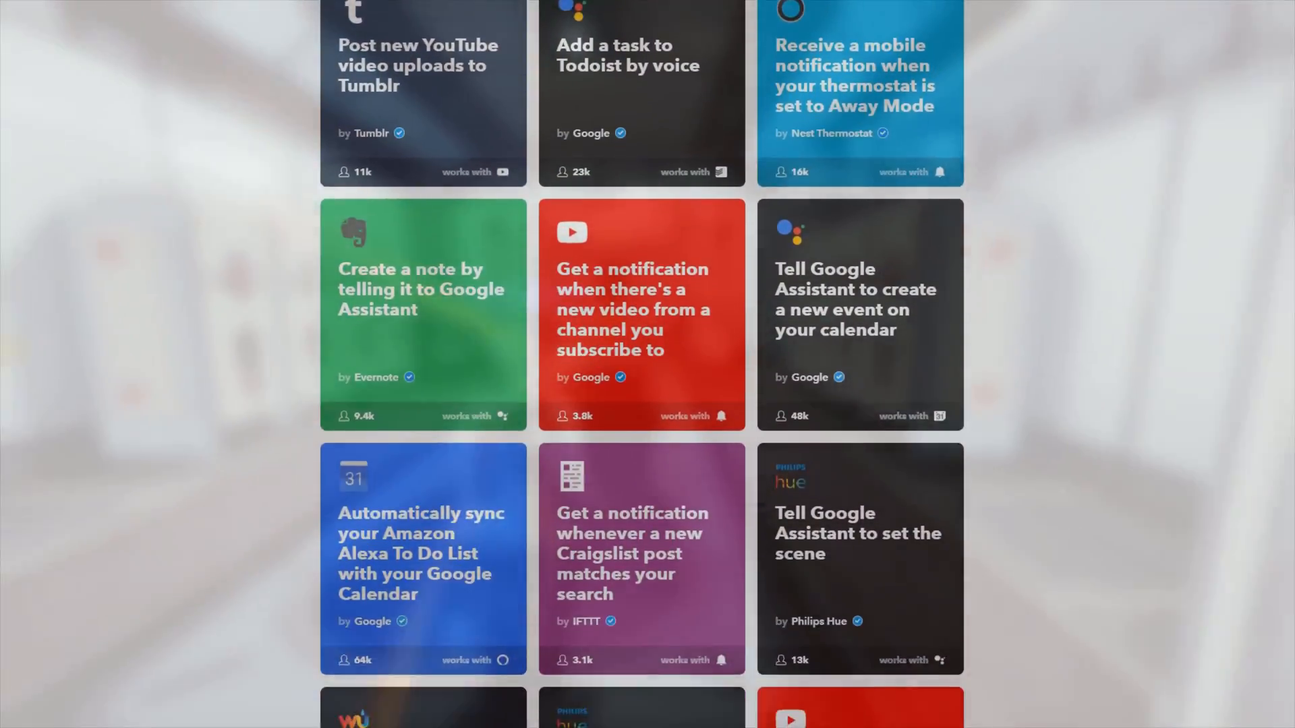
pyautogui.scroll(-3)
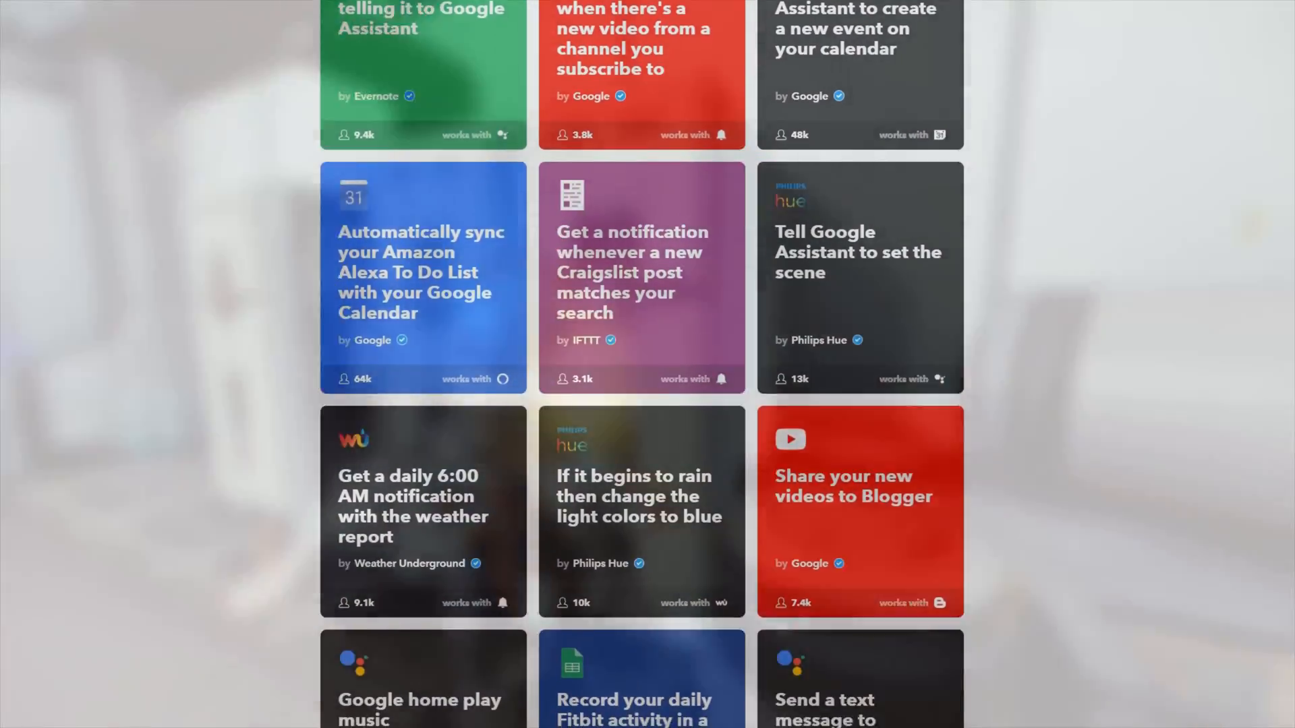
pyautogui.scroll(-3)
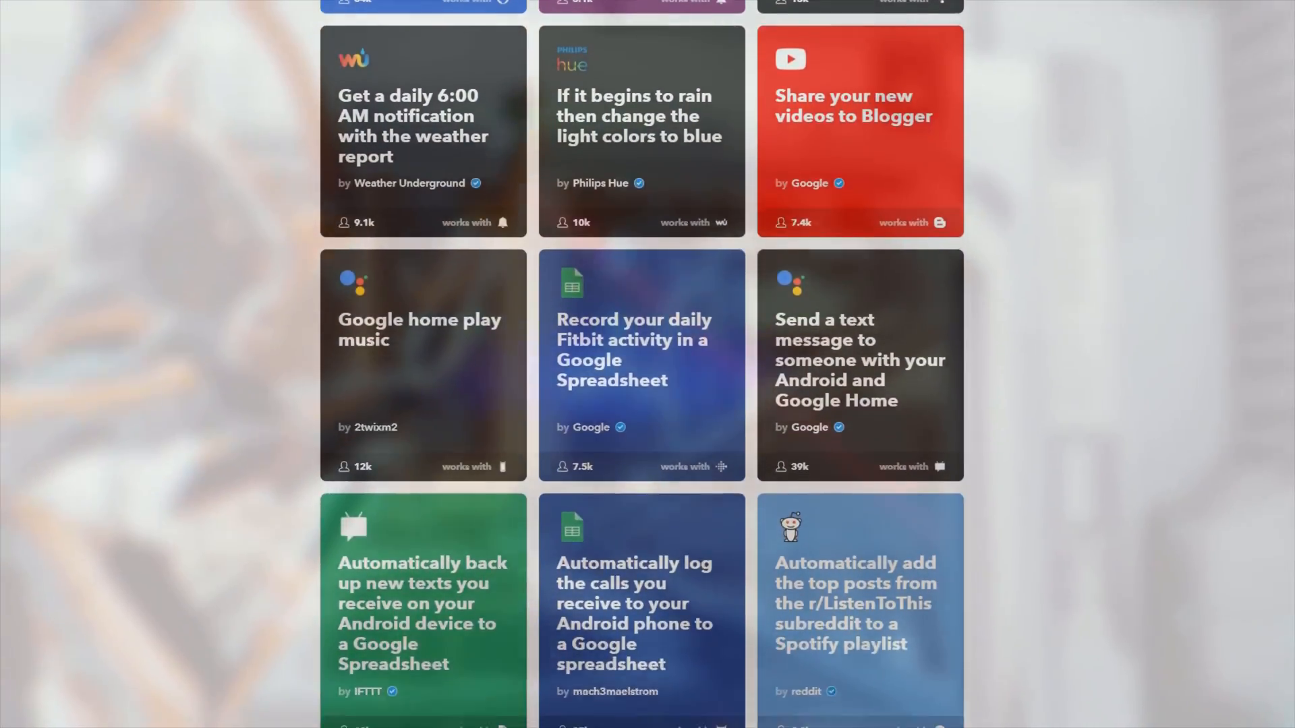
pyautogui.scroll(-3)
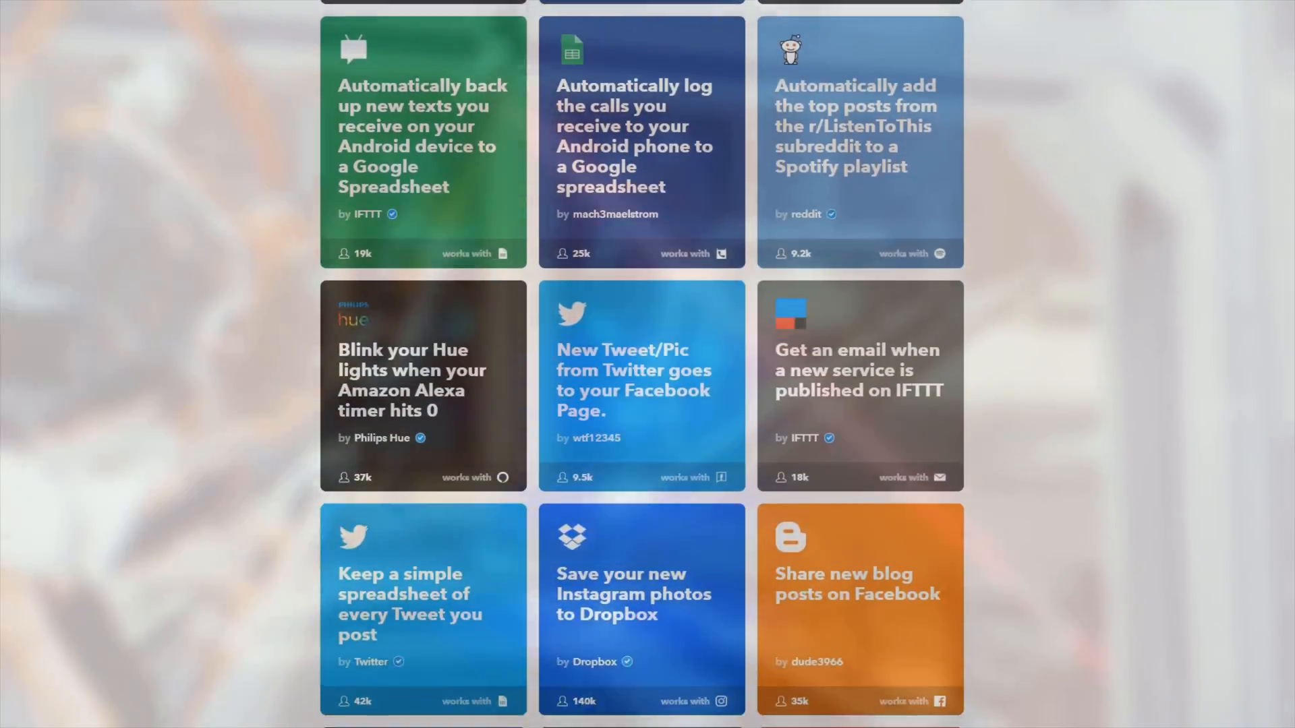
pyautogui.scroll(-3)
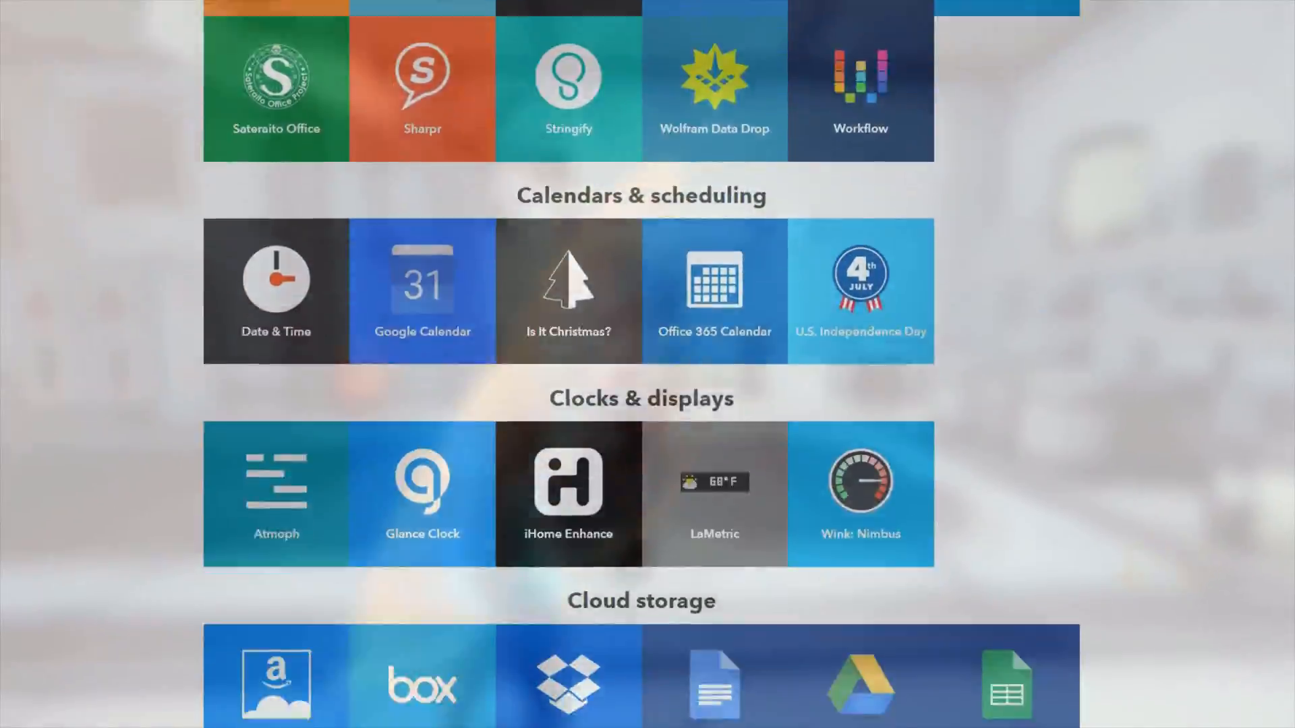
pyautogui.scroll(-3)
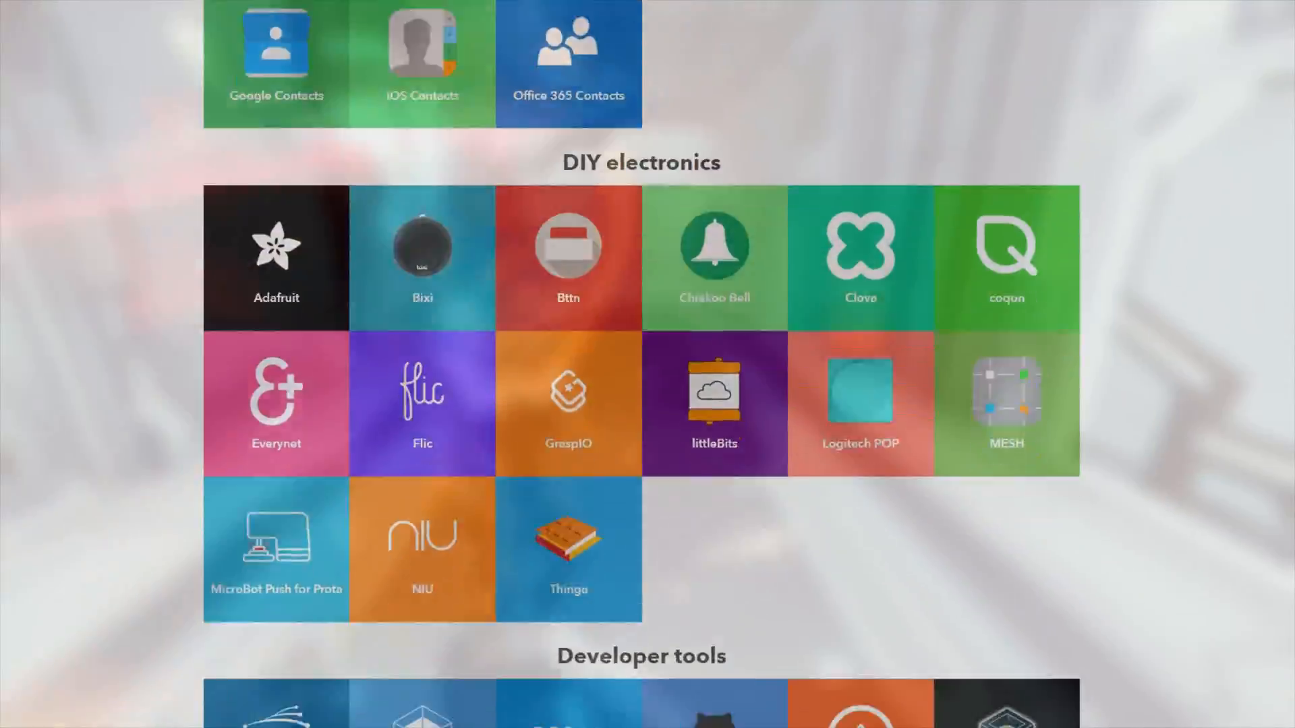
pyautogui.scroll(-3)
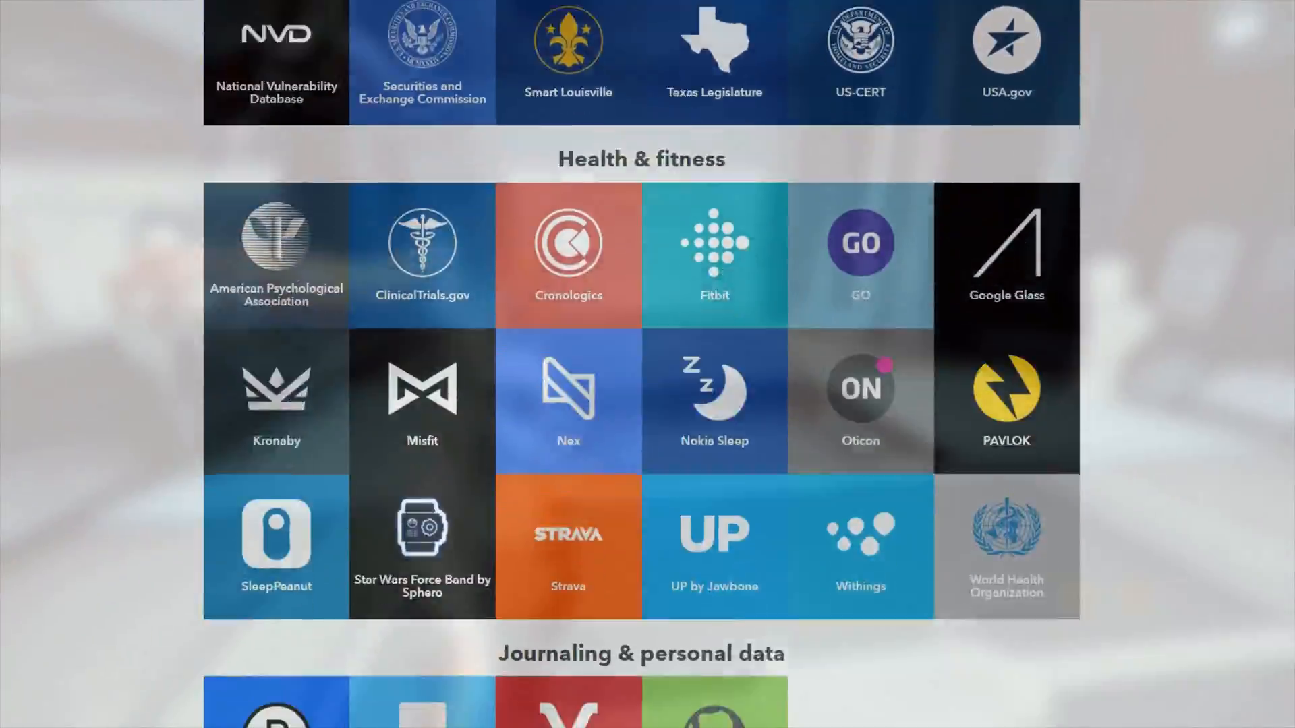
pyautogui.scroll(-3)
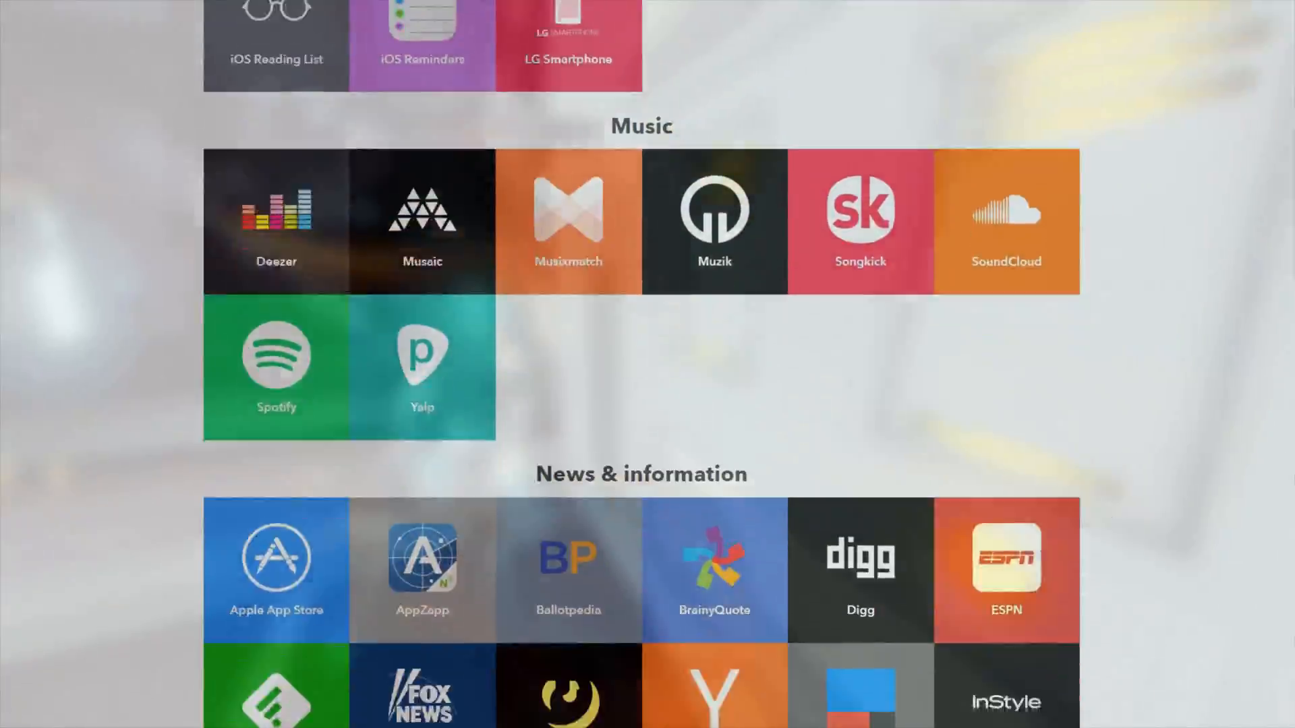
pyautogui.scroll(-3)
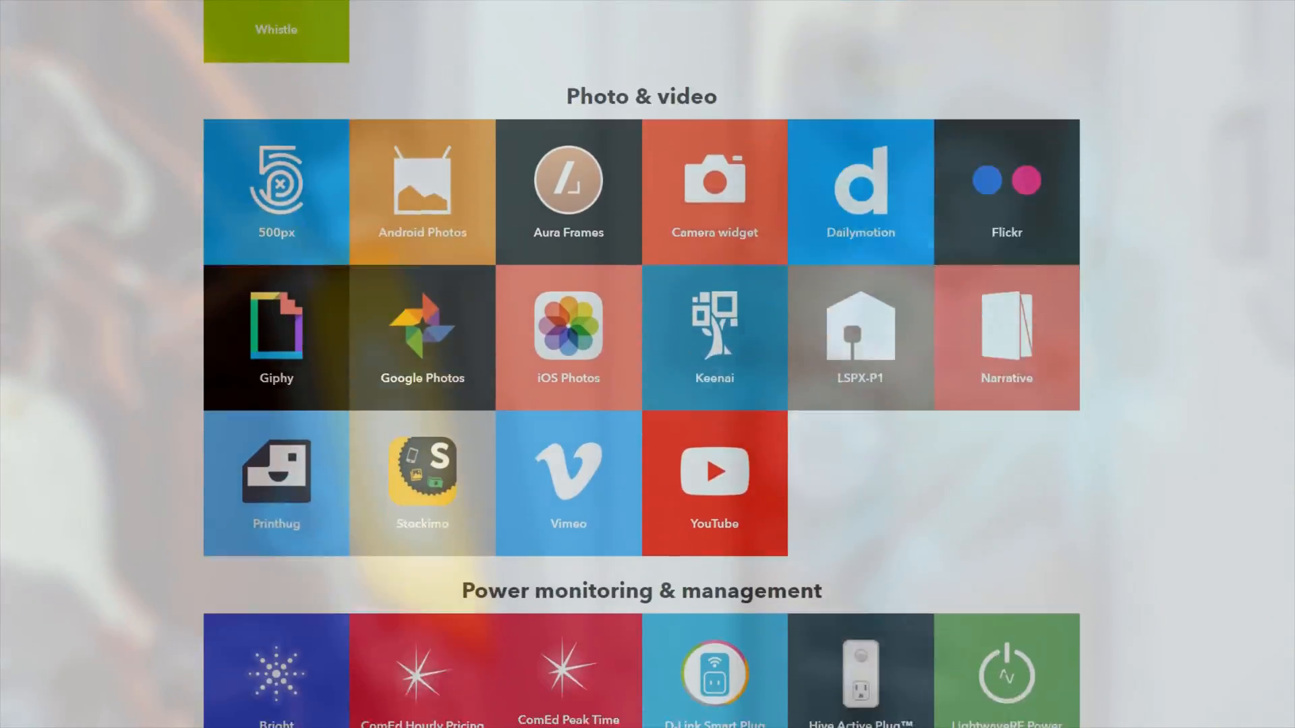
pyautogui.scroll(-3)
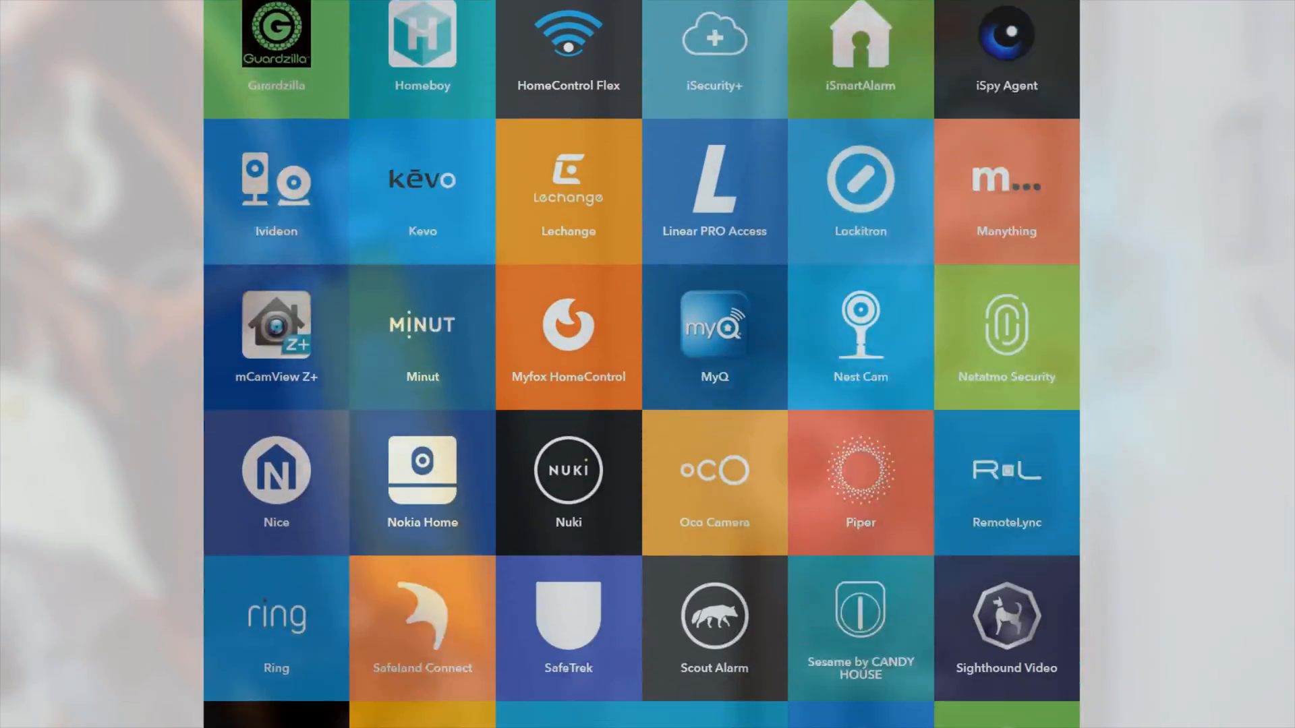
pyautogui.scroll(-3)
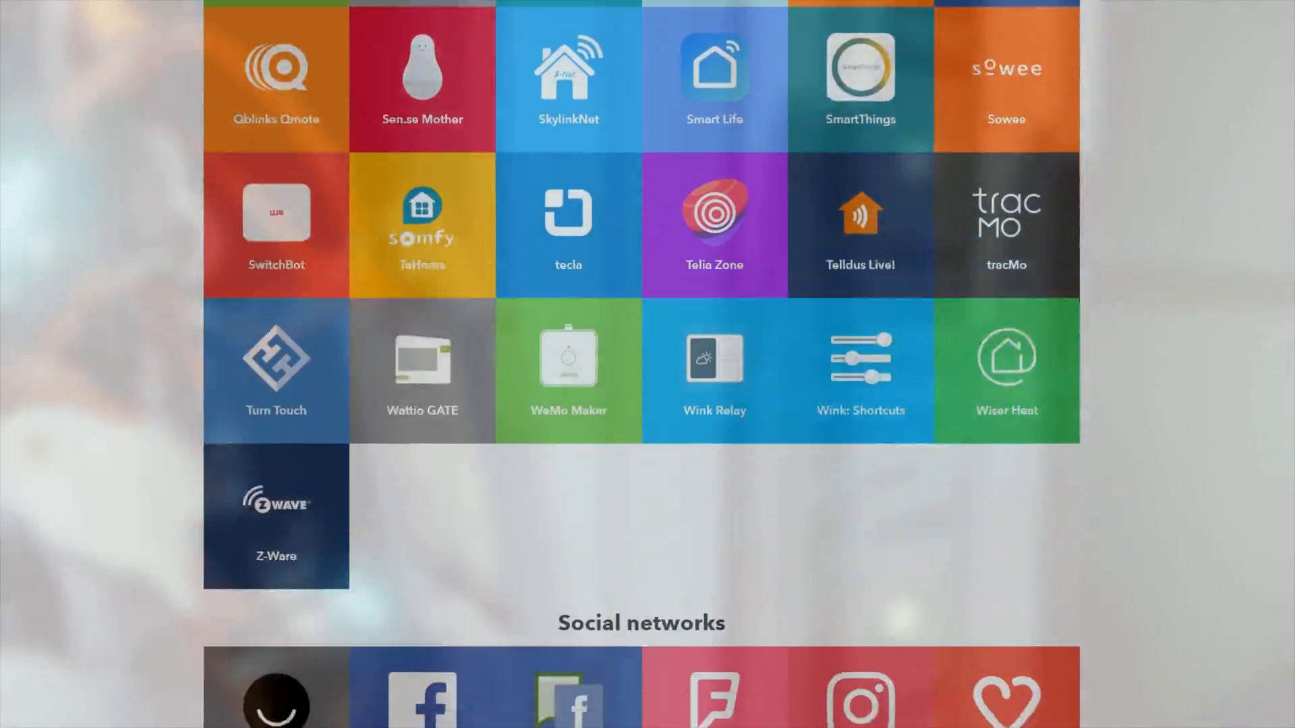
pyautogui.scroll(-3)
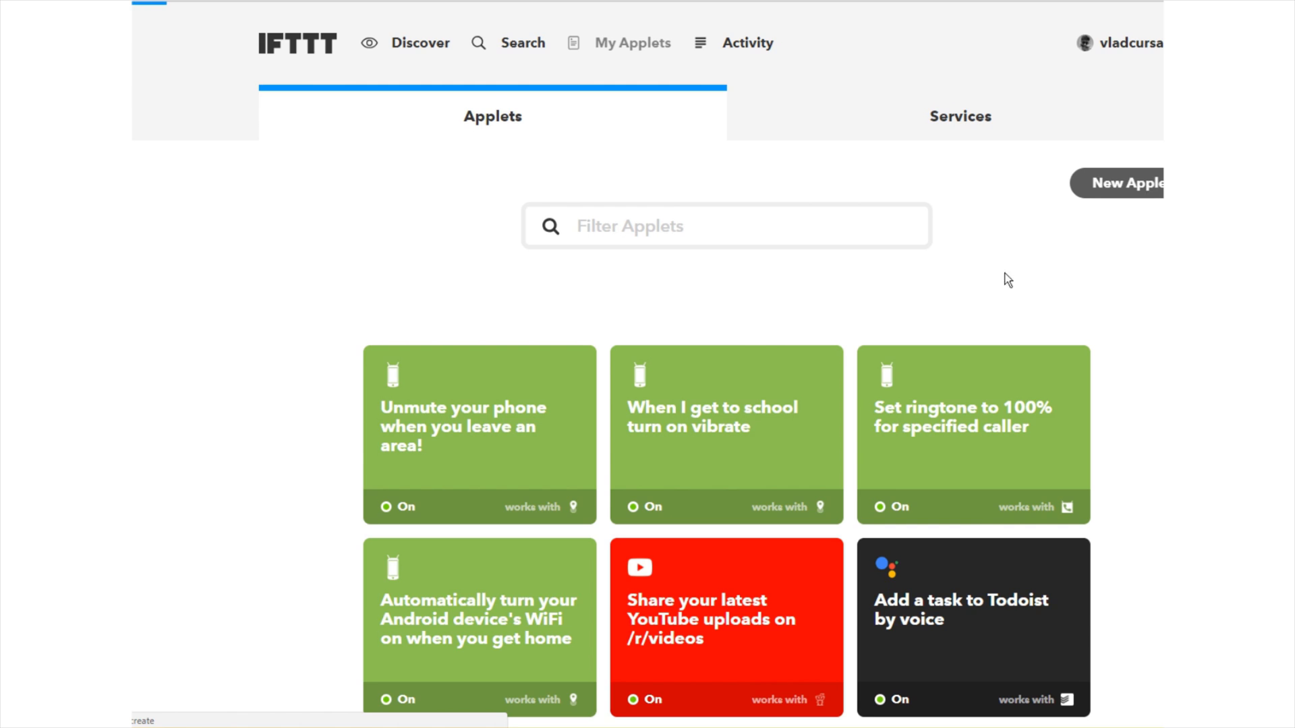
# Step: Start a new applet with the Space service as trigger, then begin choosing the action
pyautogui.click(1122, 183)
pyautogui.write('space')
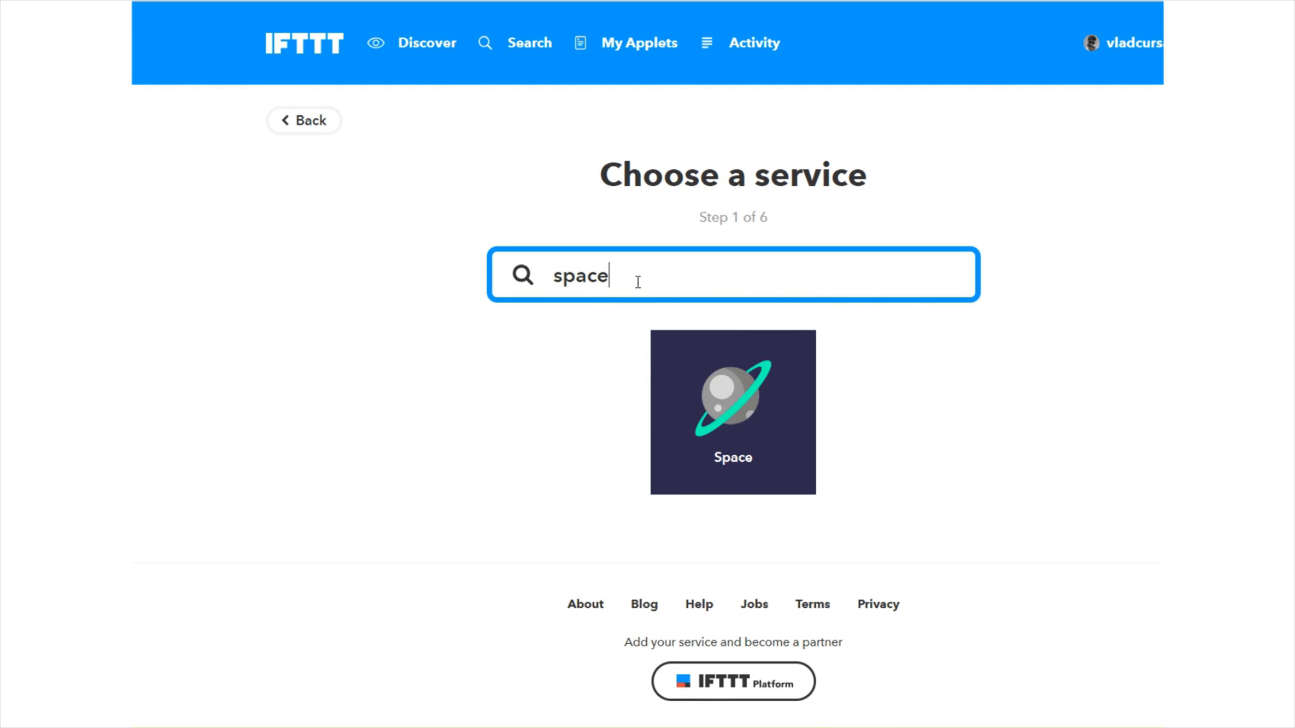
pyautogui.click(731, 412)
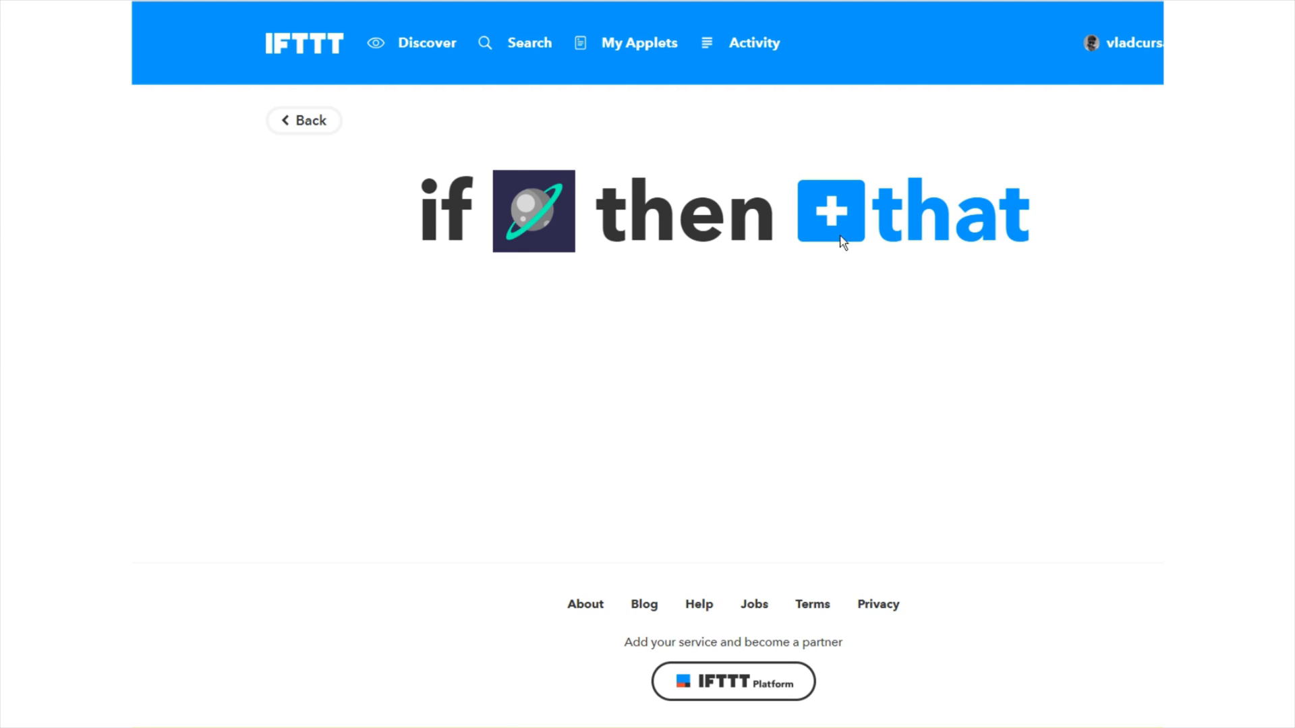
pyautogui.moveTo(730, 338)
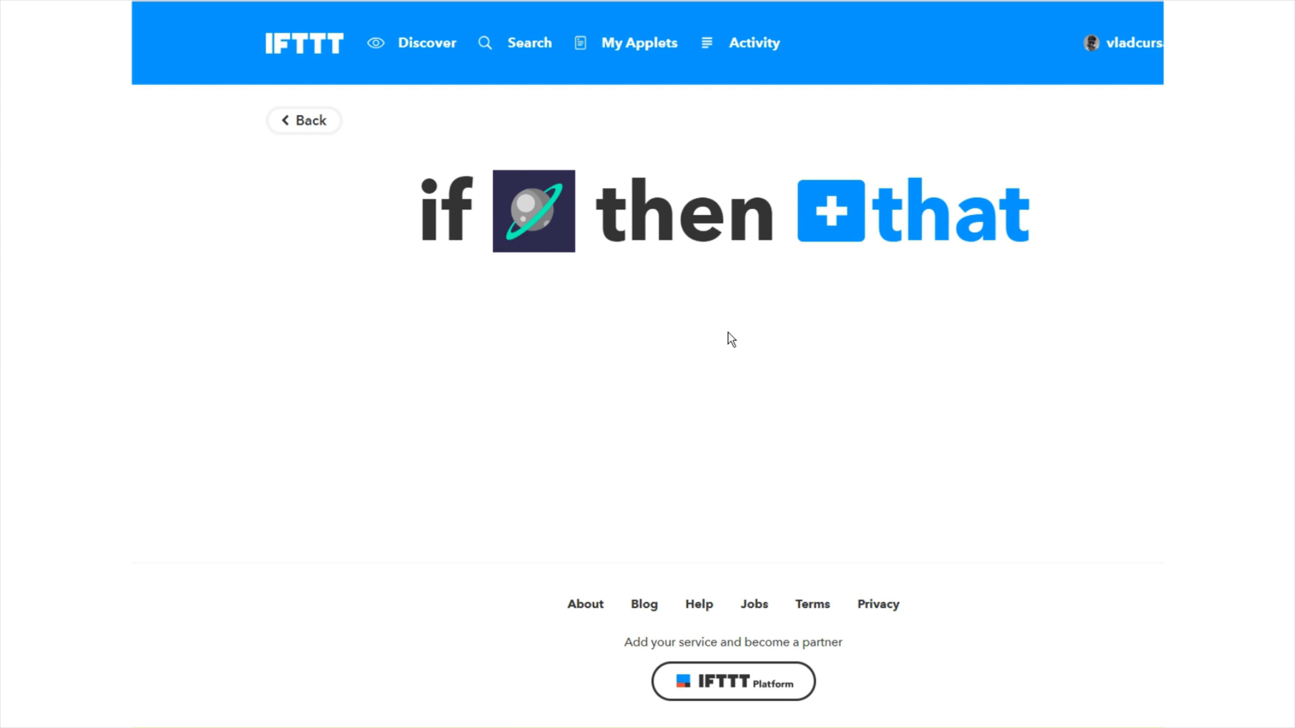
pyautogui.click(828, 211)
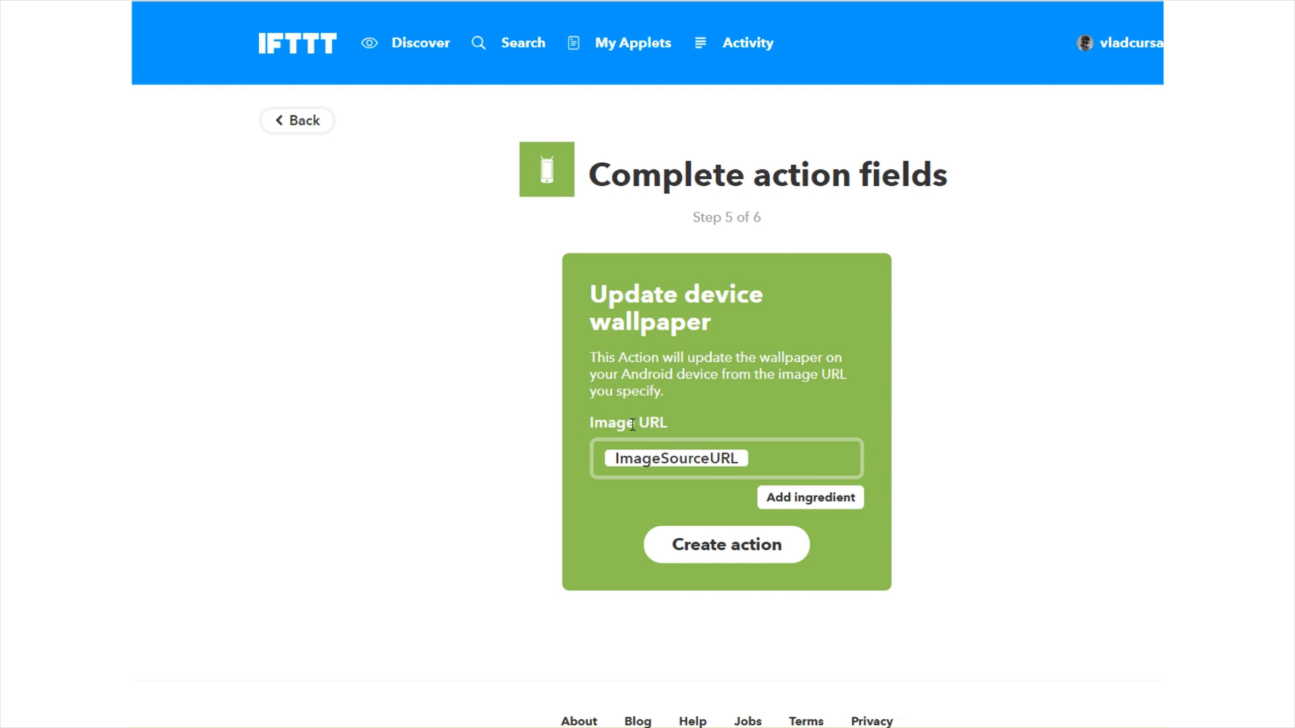
# Step: Save the wallpaper action using the image URL and toggle run notifications
pyautogui.click(725, 544)
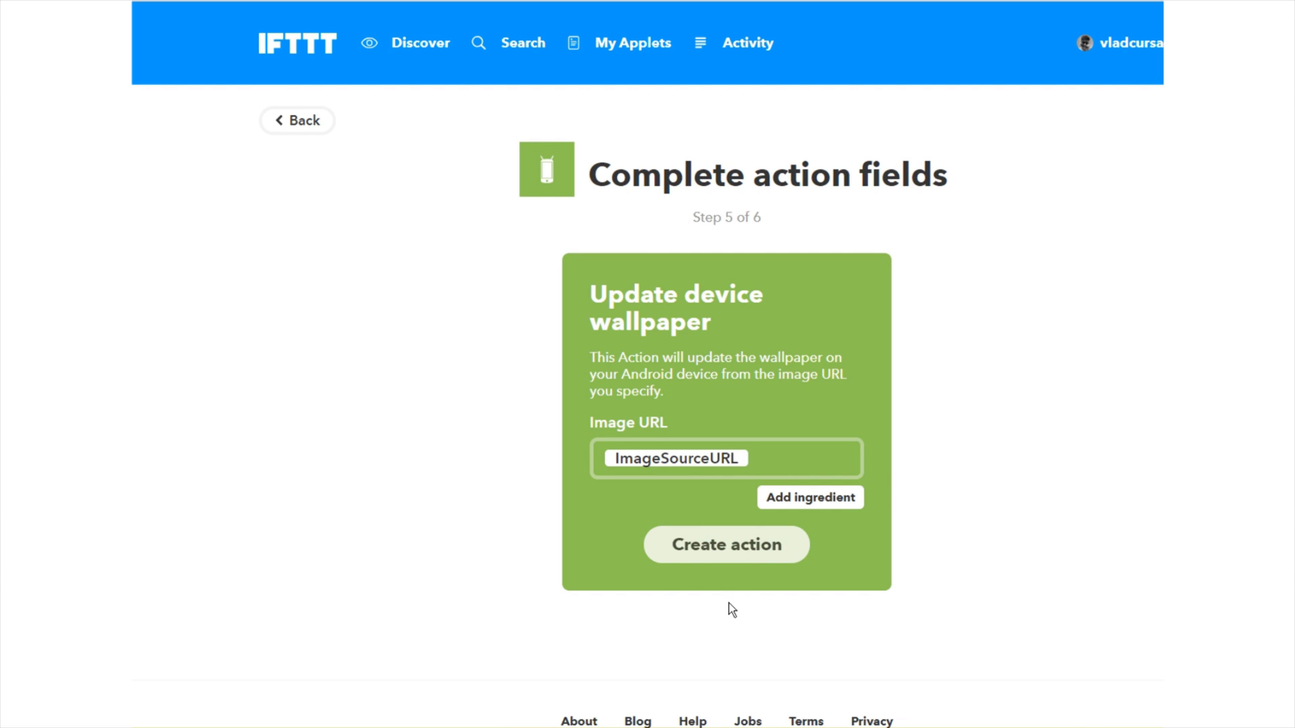
pyautogui.click(725, 544)
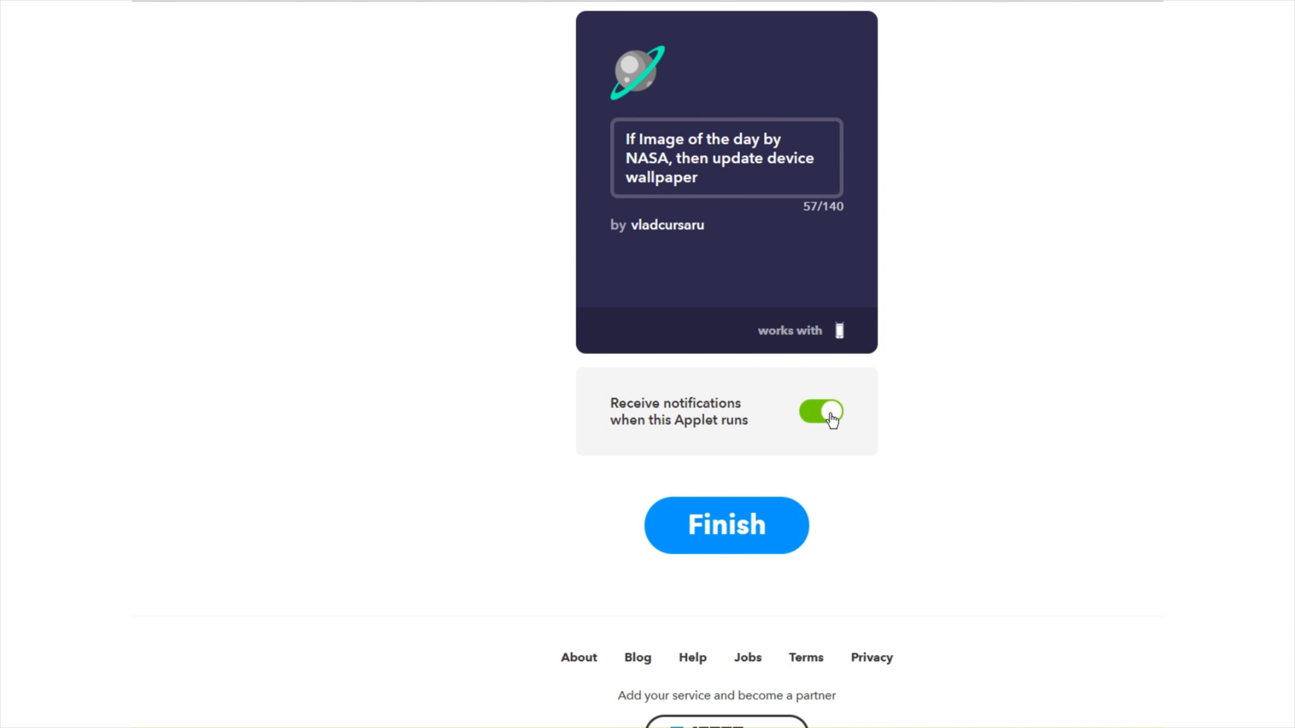
pyautogui.click(820, 412)
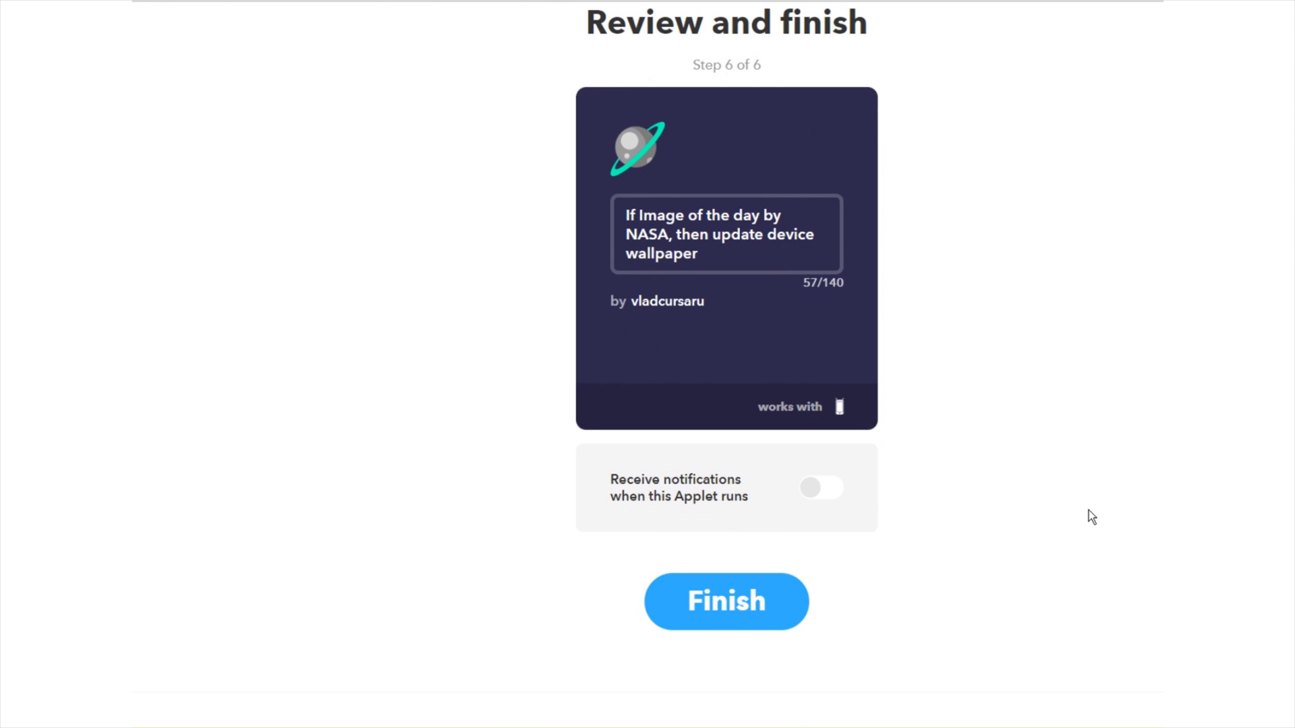
# Step: Finish the NASA wallpaper applet and open its configuration settings
pyautogui.click(725, 601)
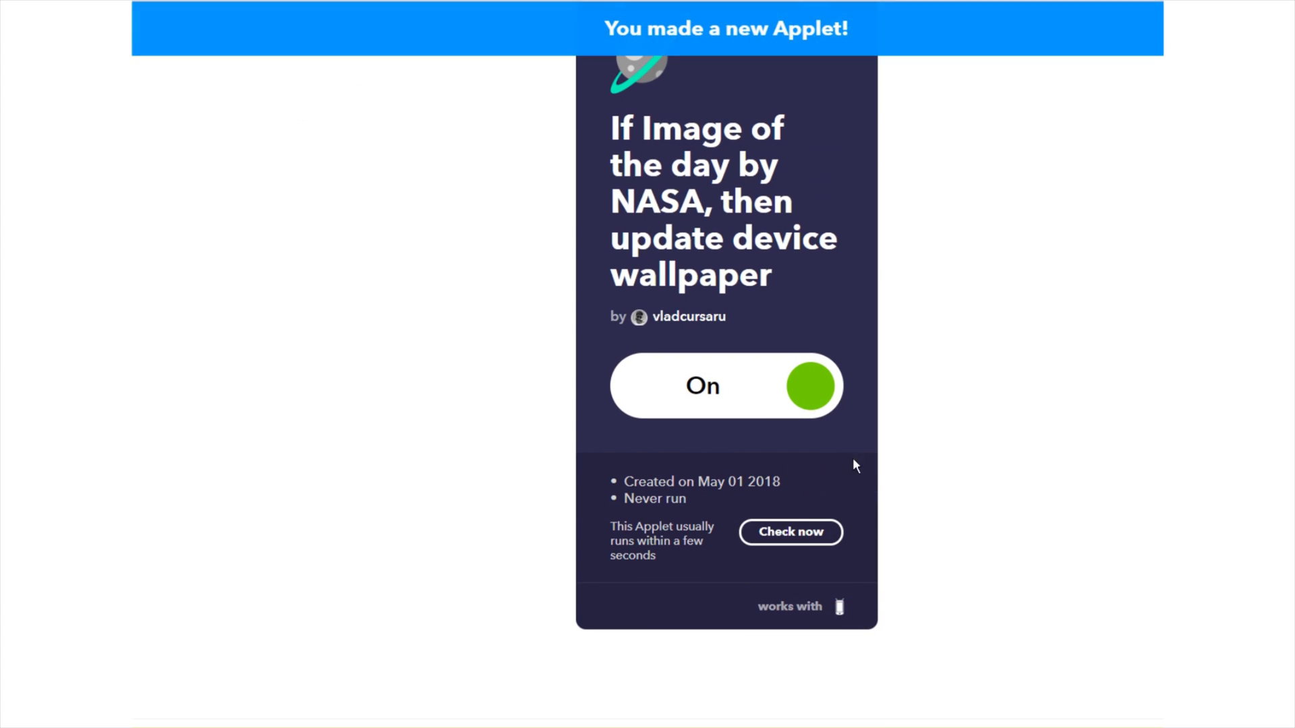
pyautogui.click(789, 532)
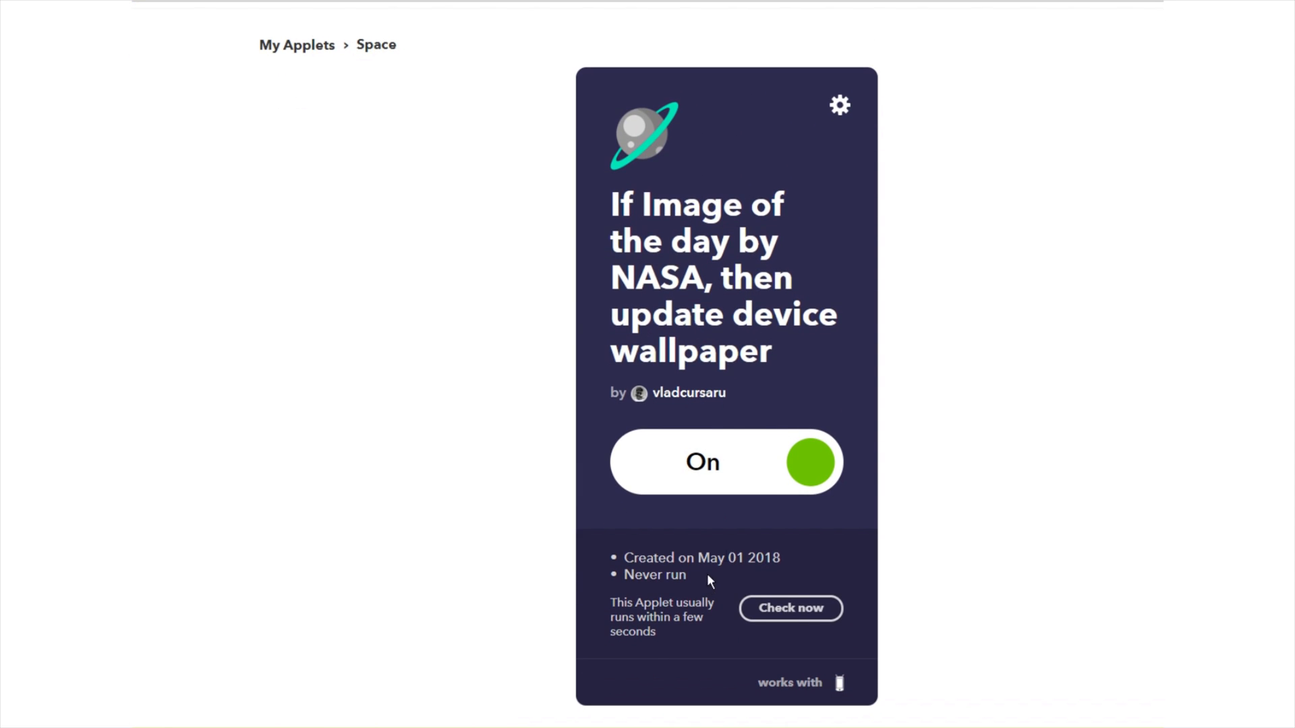
pyautogui.click(727, 462)
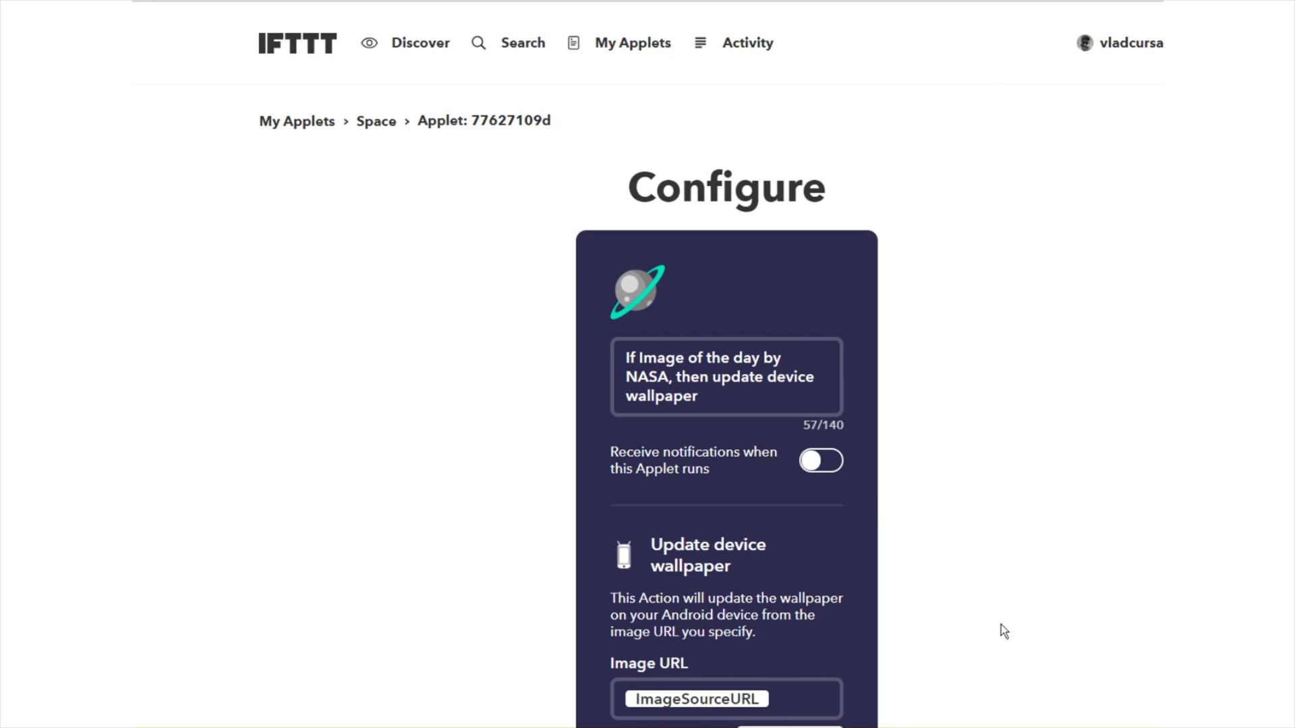
# Step: Scroll down the NASA applet's Configure page toward the Delete option
pyautogui.scroll(-3)
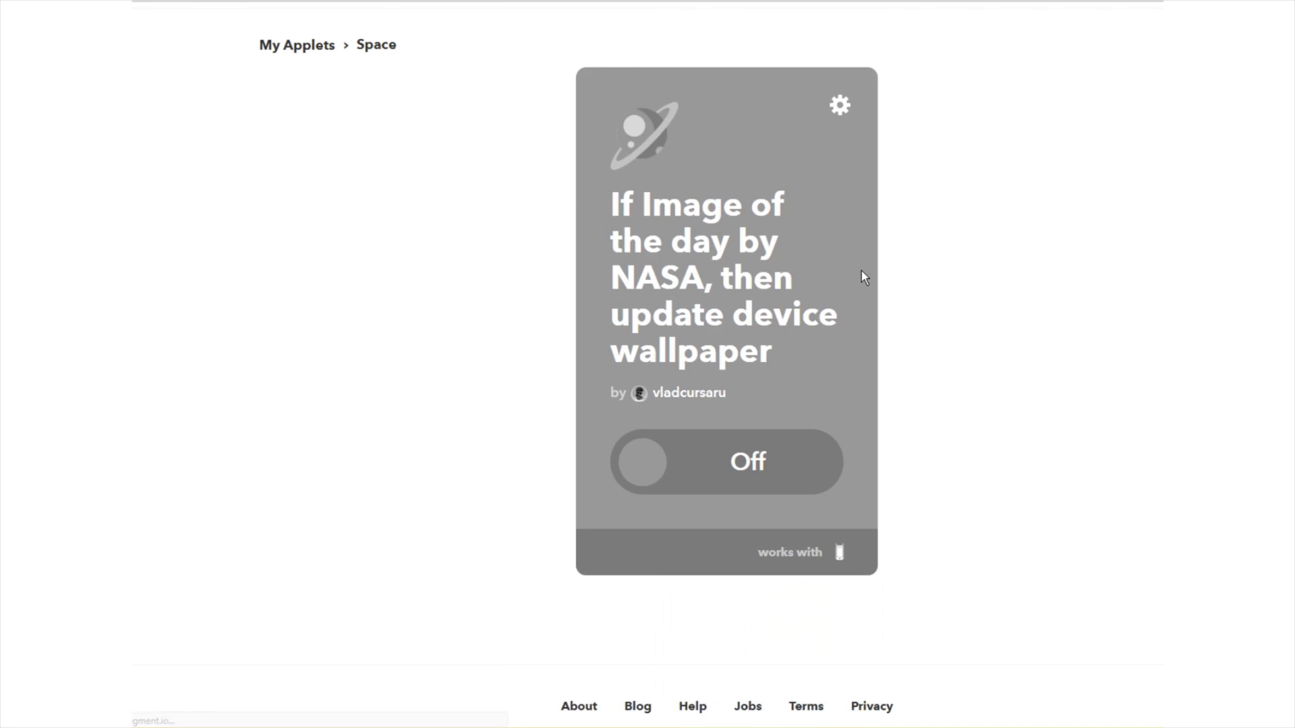
pyautogui.scroll(-3)
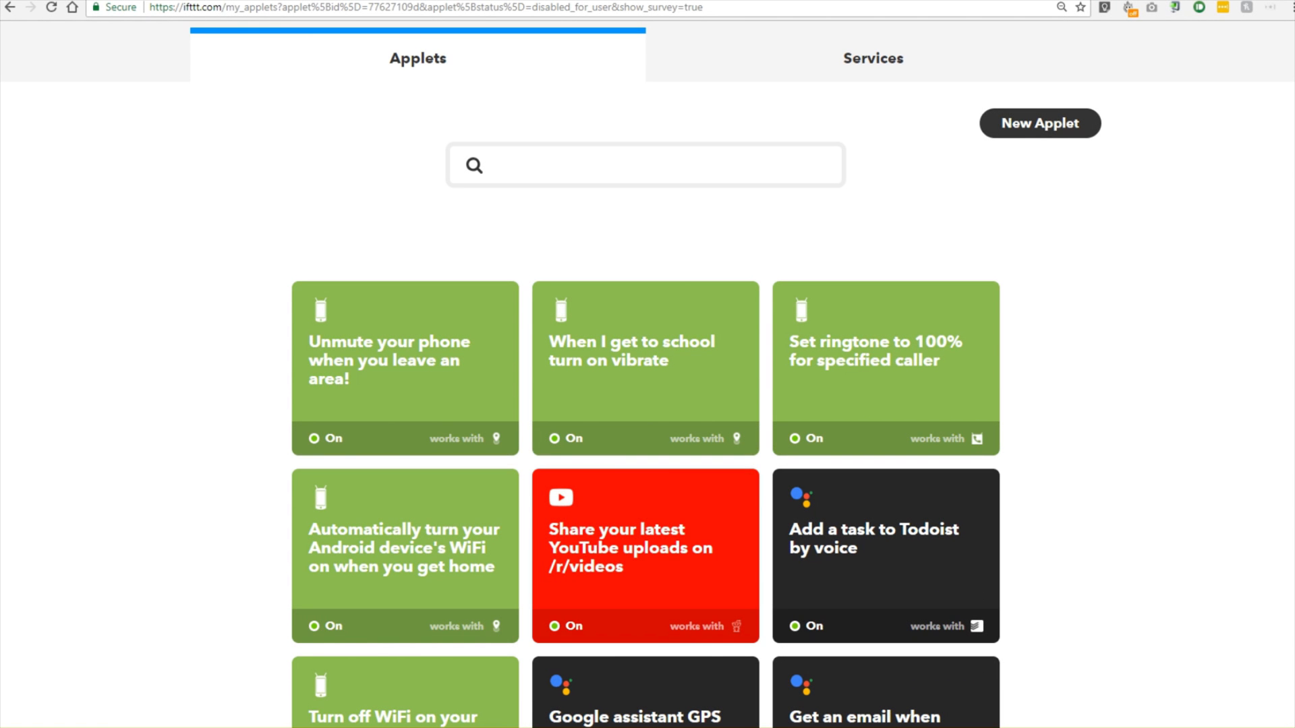
pyautogui.moveTo(166, 365)
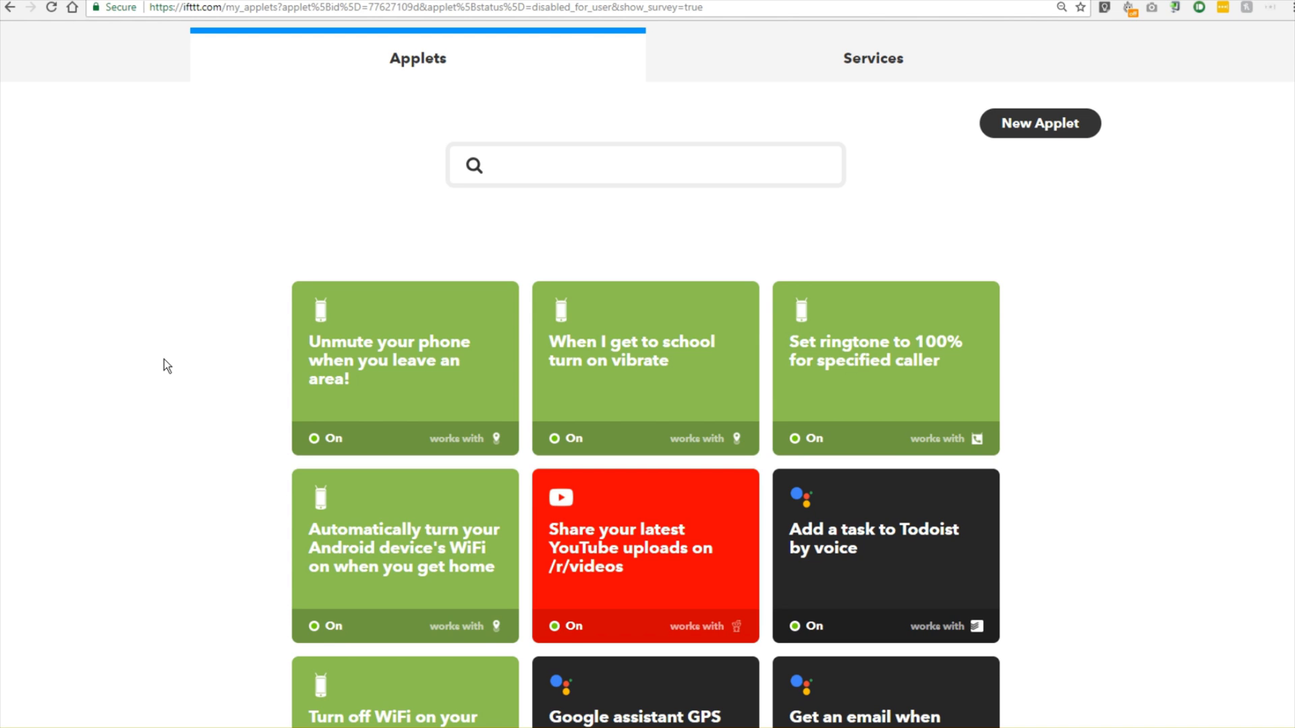
# Step: Enter 'a' on the My Applets page while starting a new applet
pyautogui.write('a')
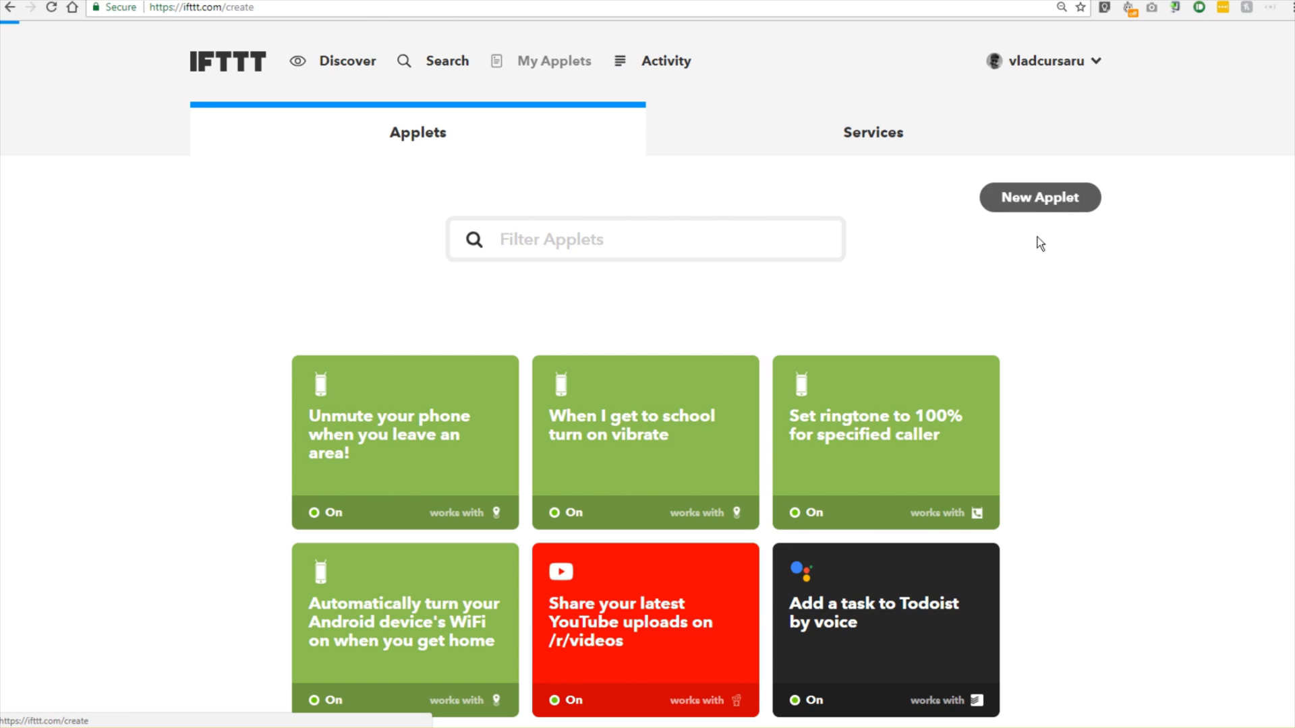
# Step: Choose Google Assistant's 'Say a simple phrase' trigger and enter 'I'm leaving'
pyautogui.click(1039, 198)
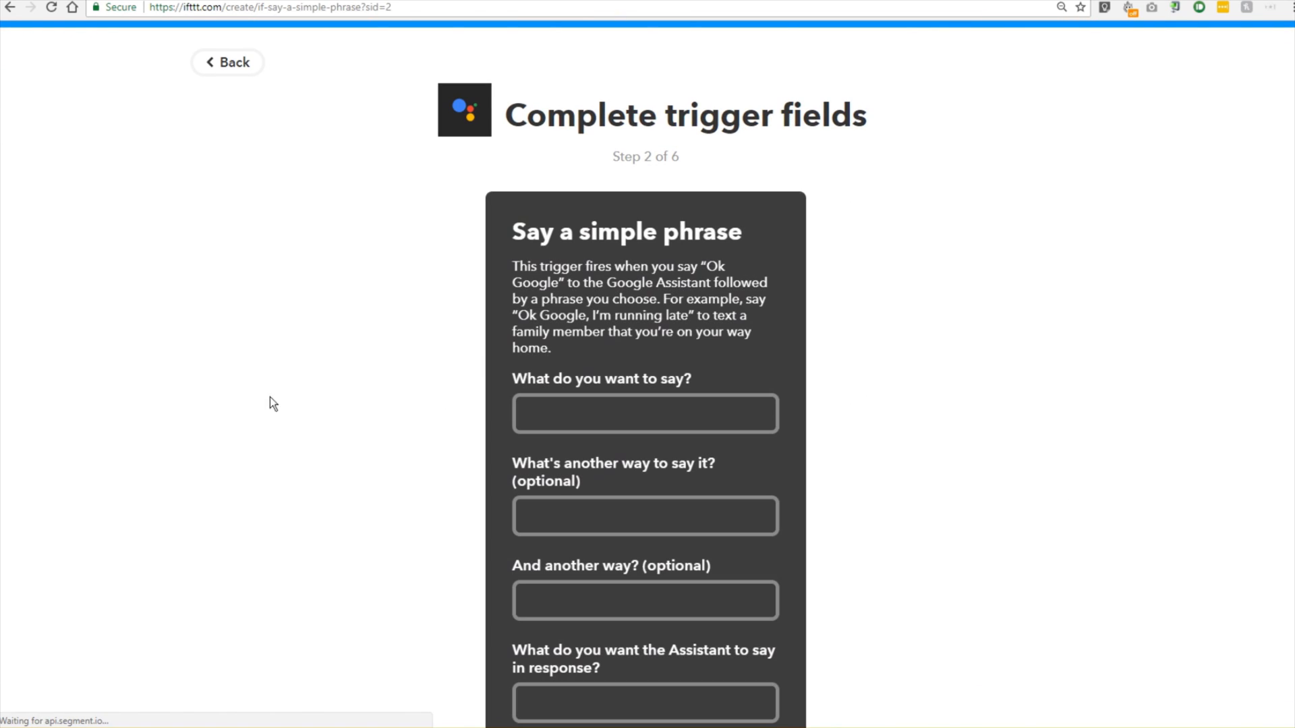
pyautogui.click(644, 413)
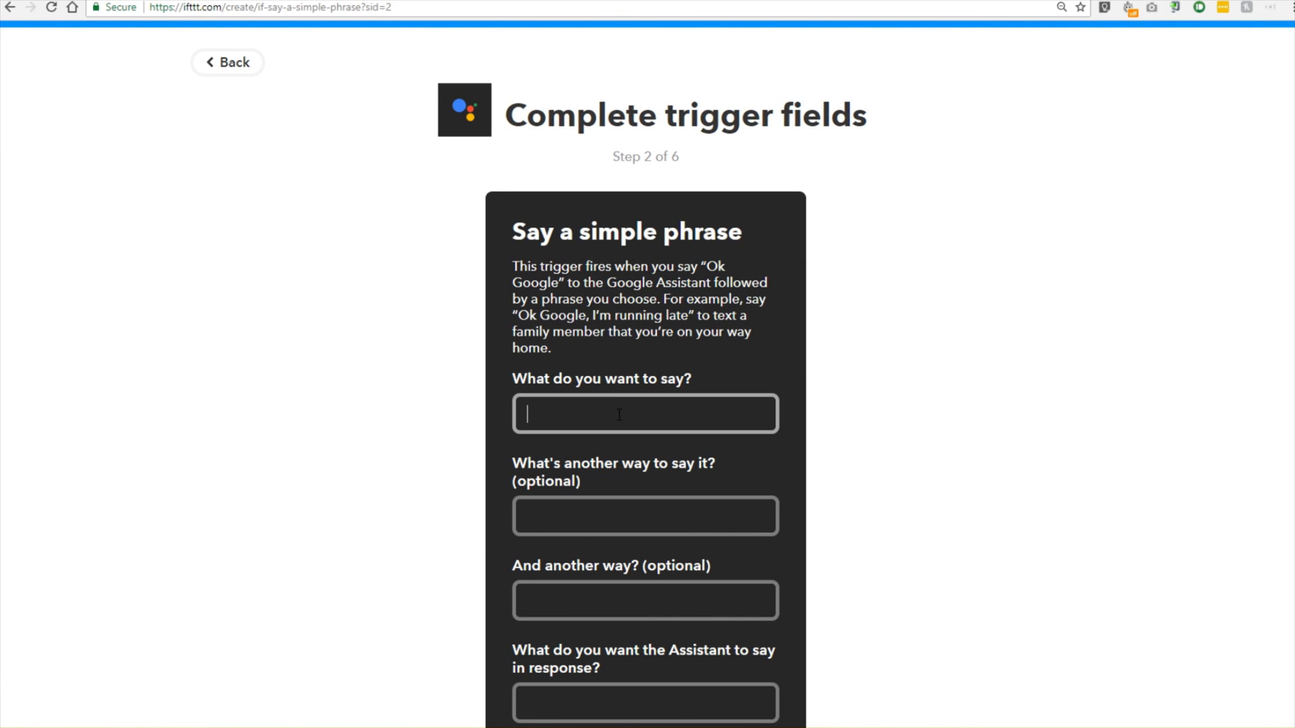
pyautogui.write('I')
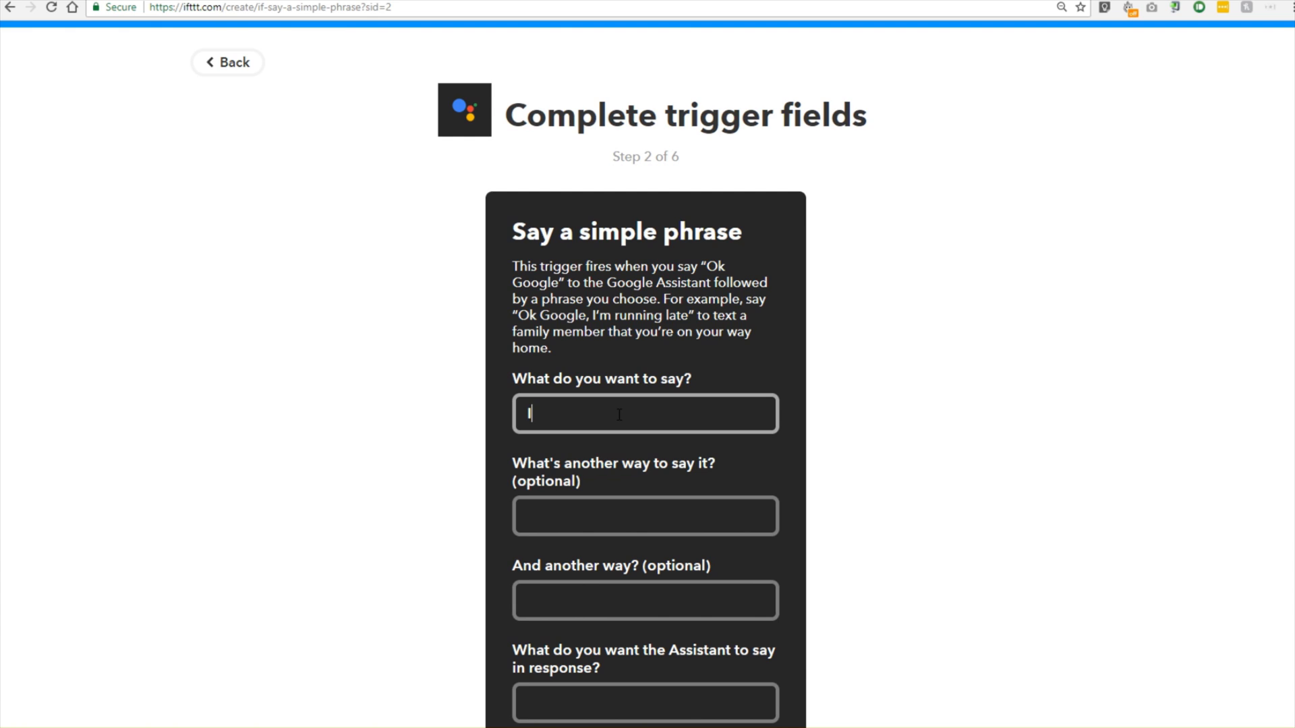
pyautogui.write("I'm leaving")
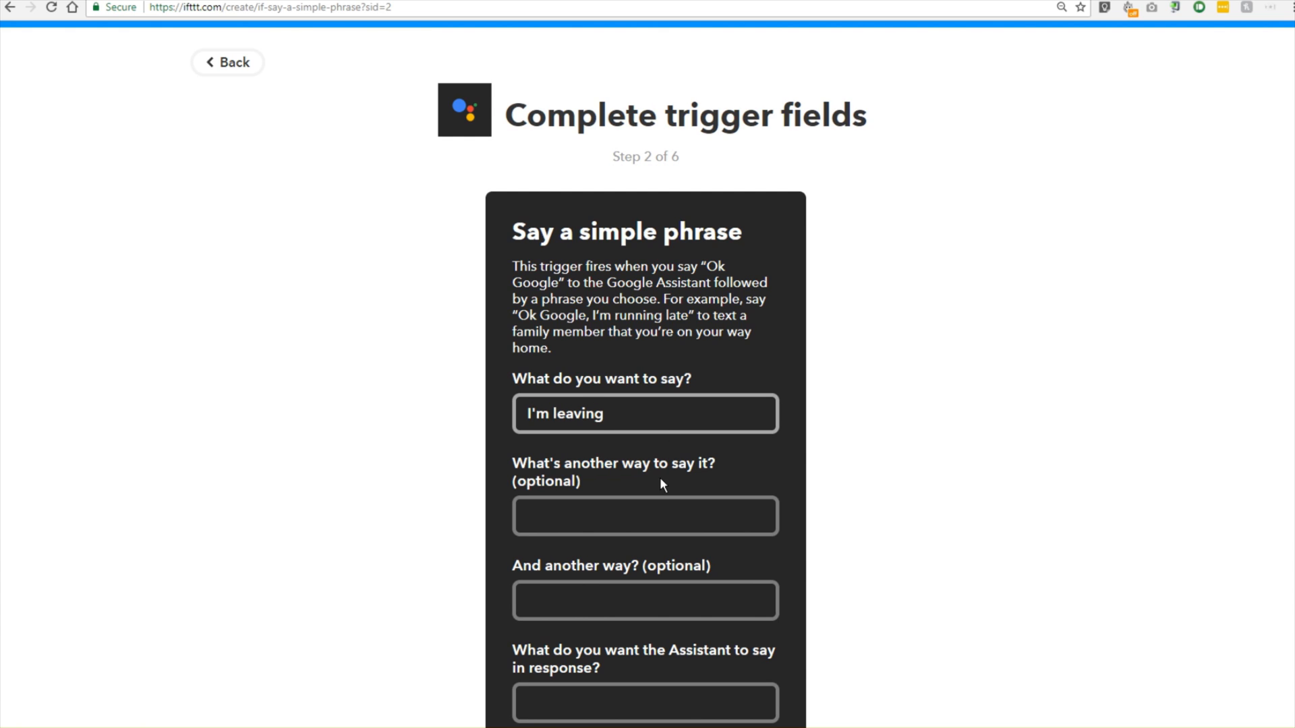
# Step: Add alternatives 'See you soon' and 'I'm going away', with response 'Ok, take care!'
pyautogui.write('See yi')
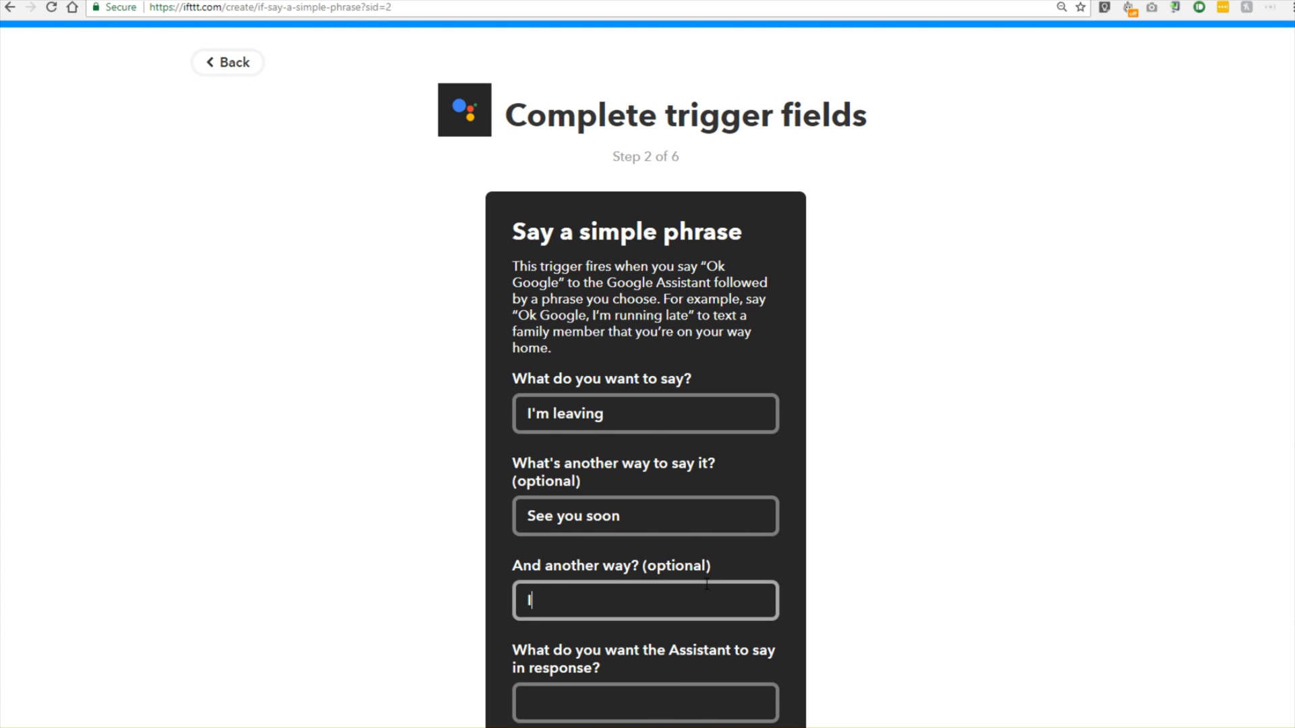
pyautogui.write("I'm going a")
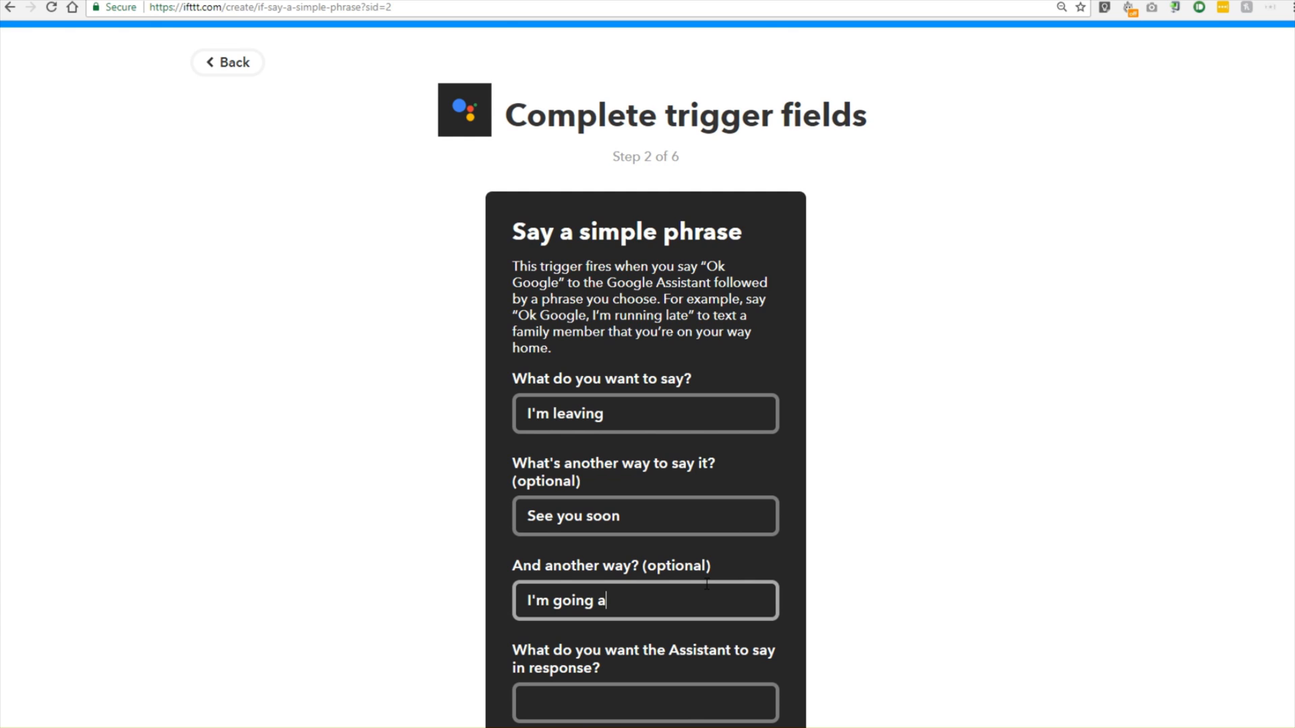
pyautogui.write('way')
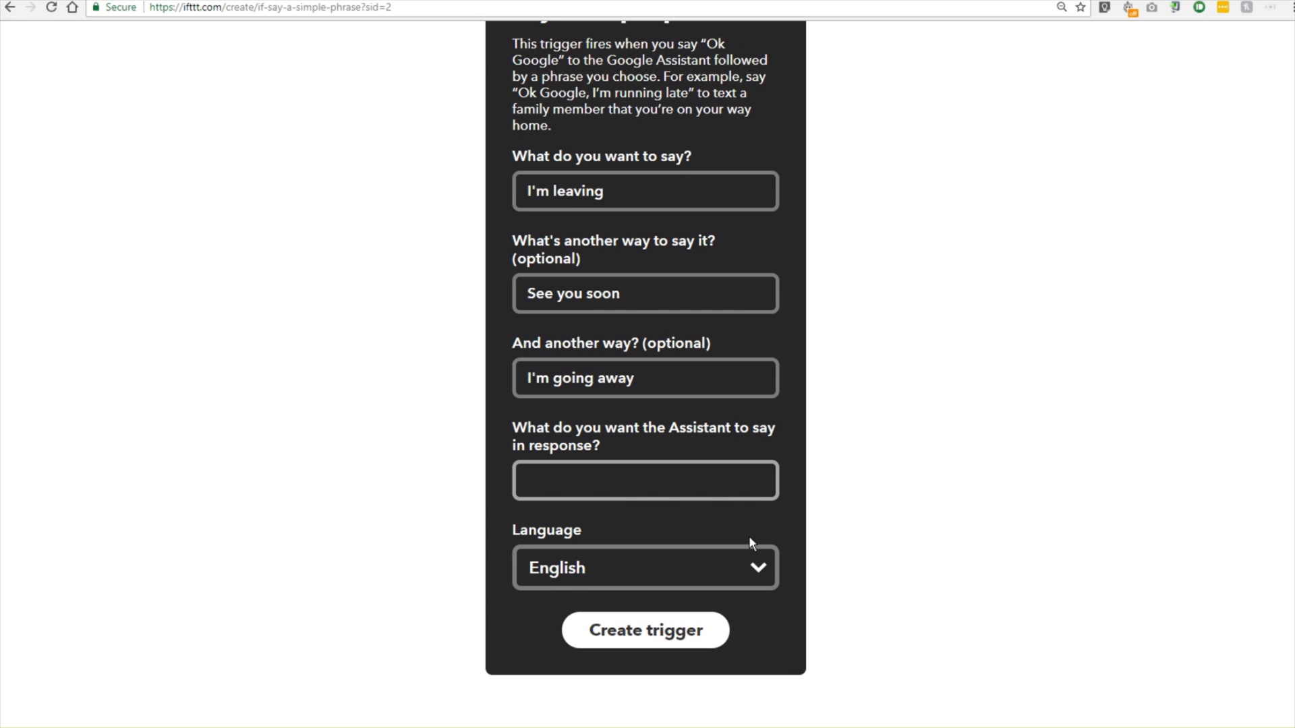
pyautogui.write('Ok,')
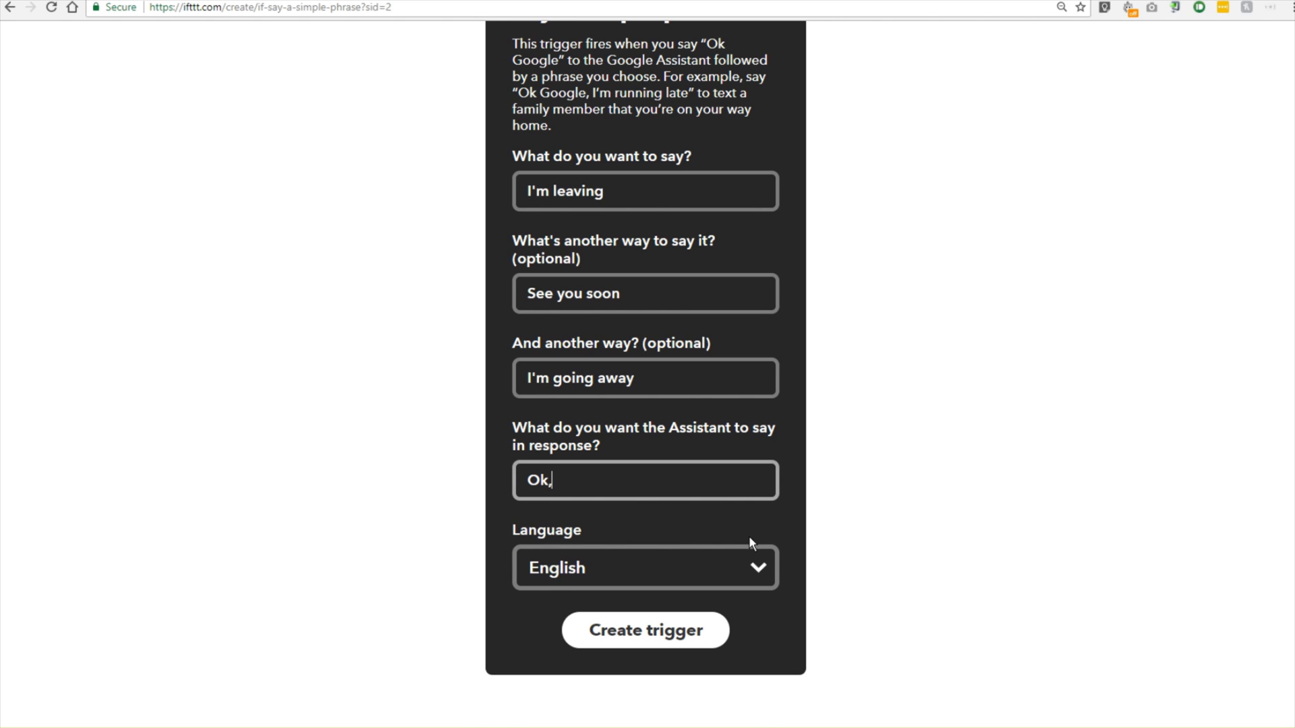
pyautogui.write('take care!')
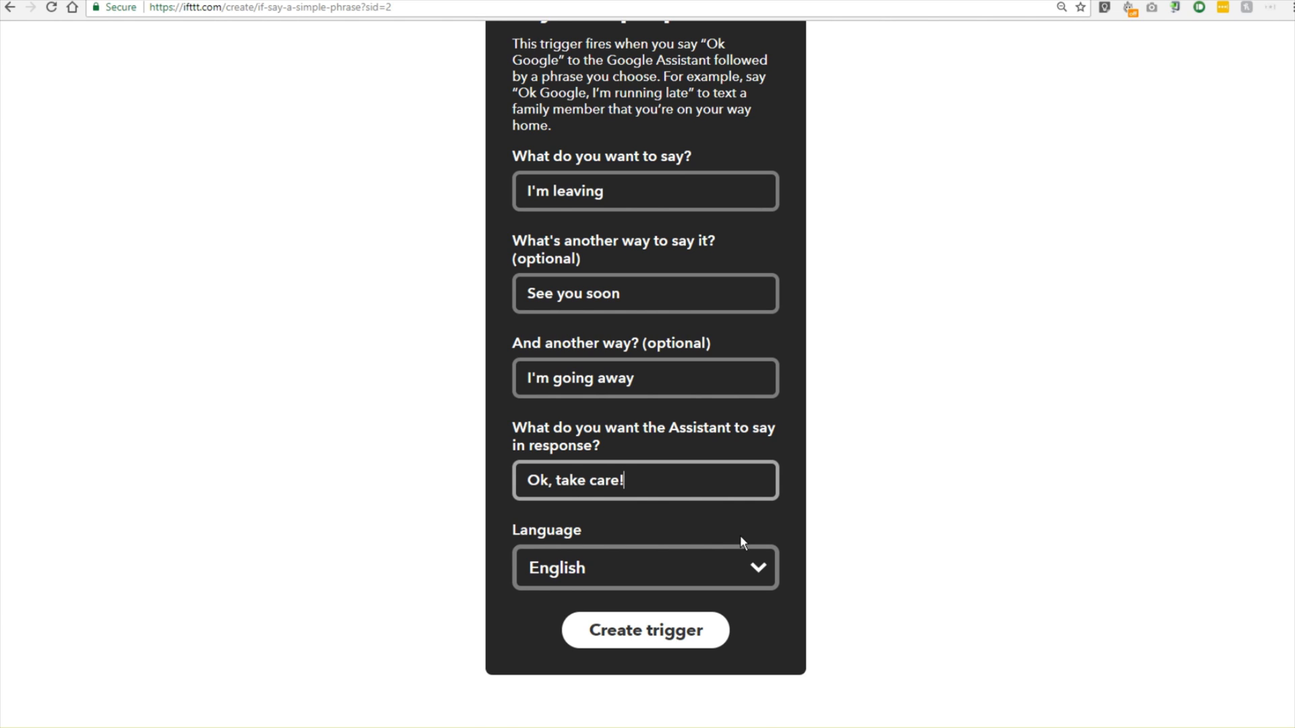
pyautogui.scroll(-3)
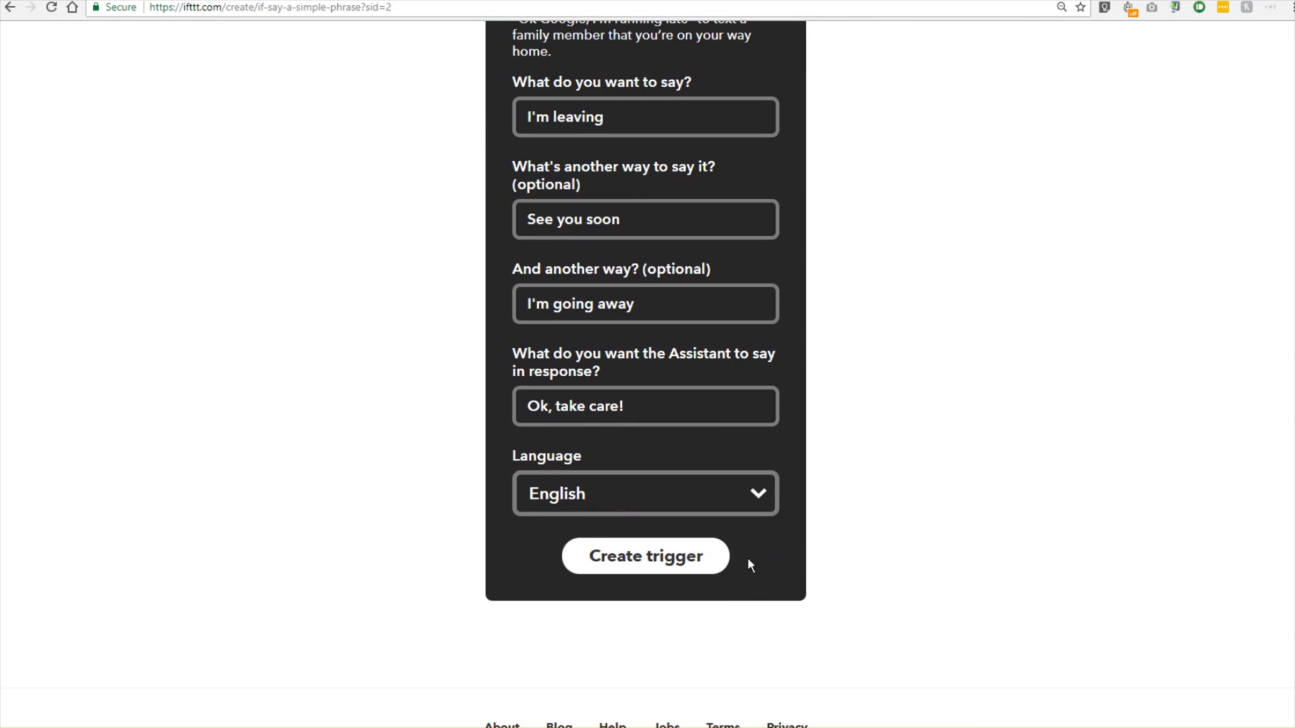
# Step: Create the trigger, then pick Android Device's Set ringtone volume action
pyautogui.click(644, 556)
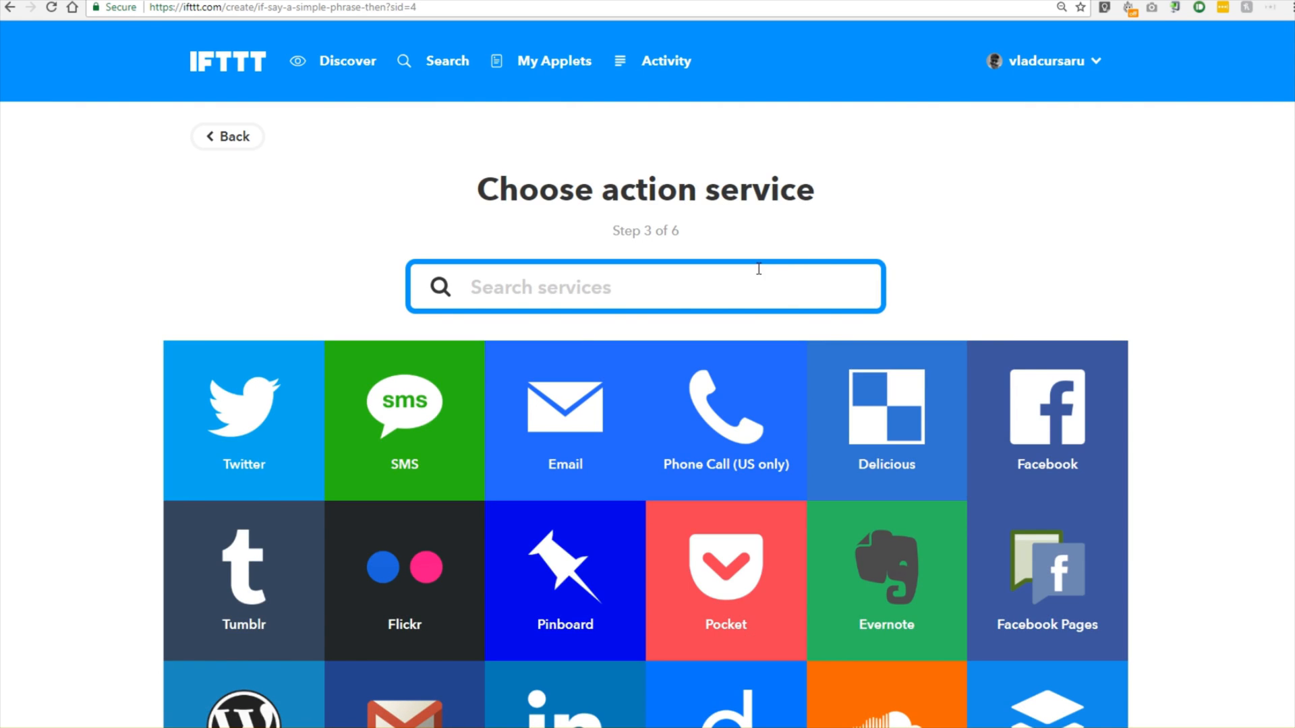
pyautogui.write('an')
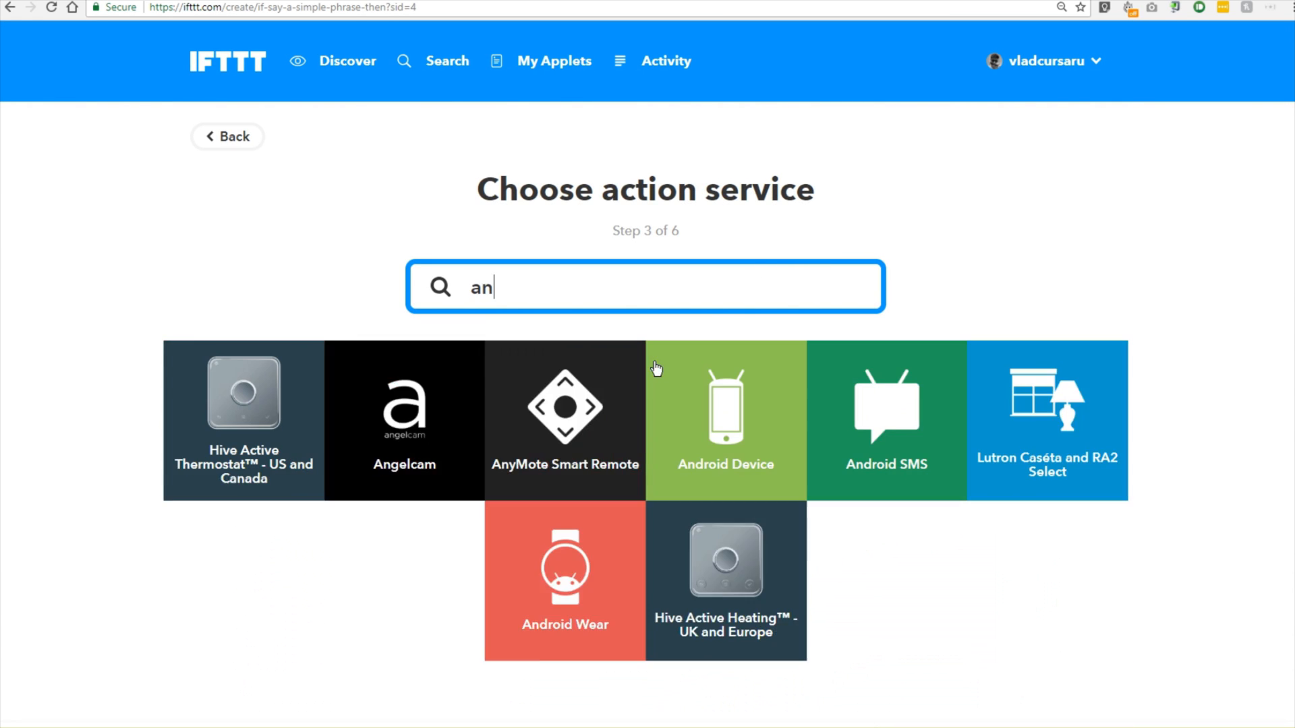
pyautogui.click(724, 420)
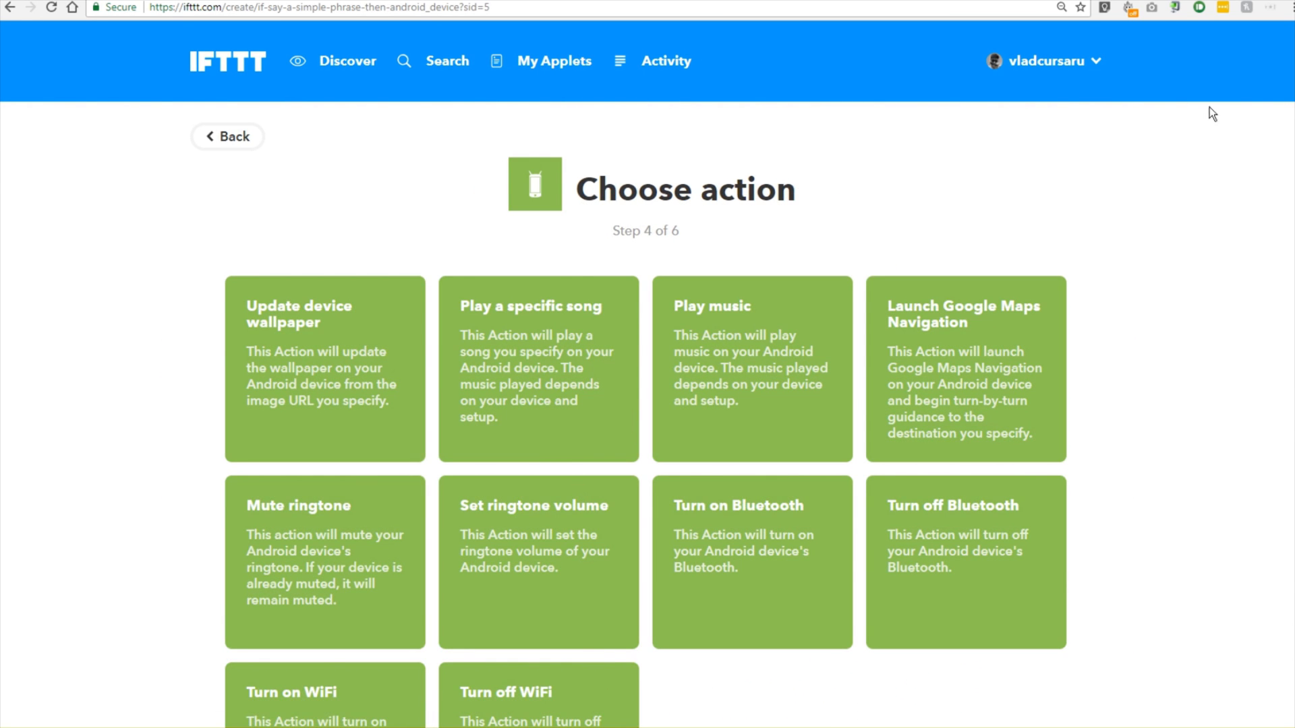
pyautogui.scroll(-3)
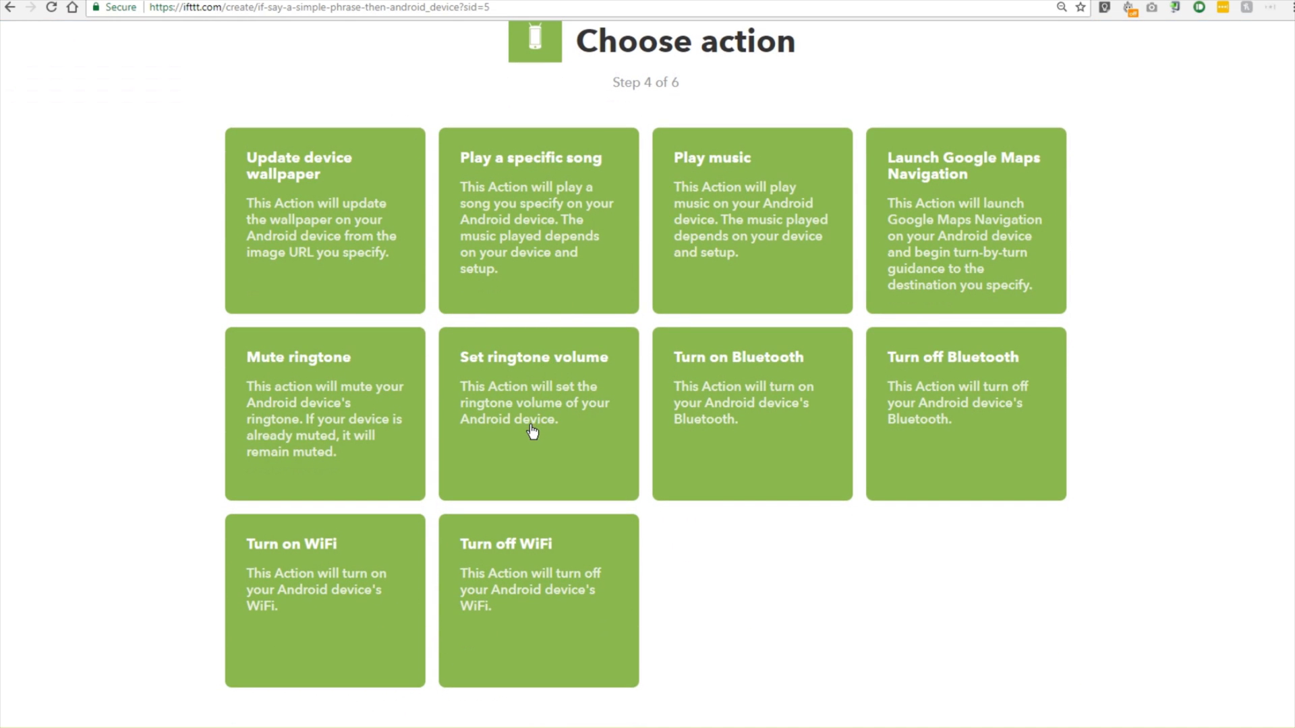
pyautogui.click(532, 413)
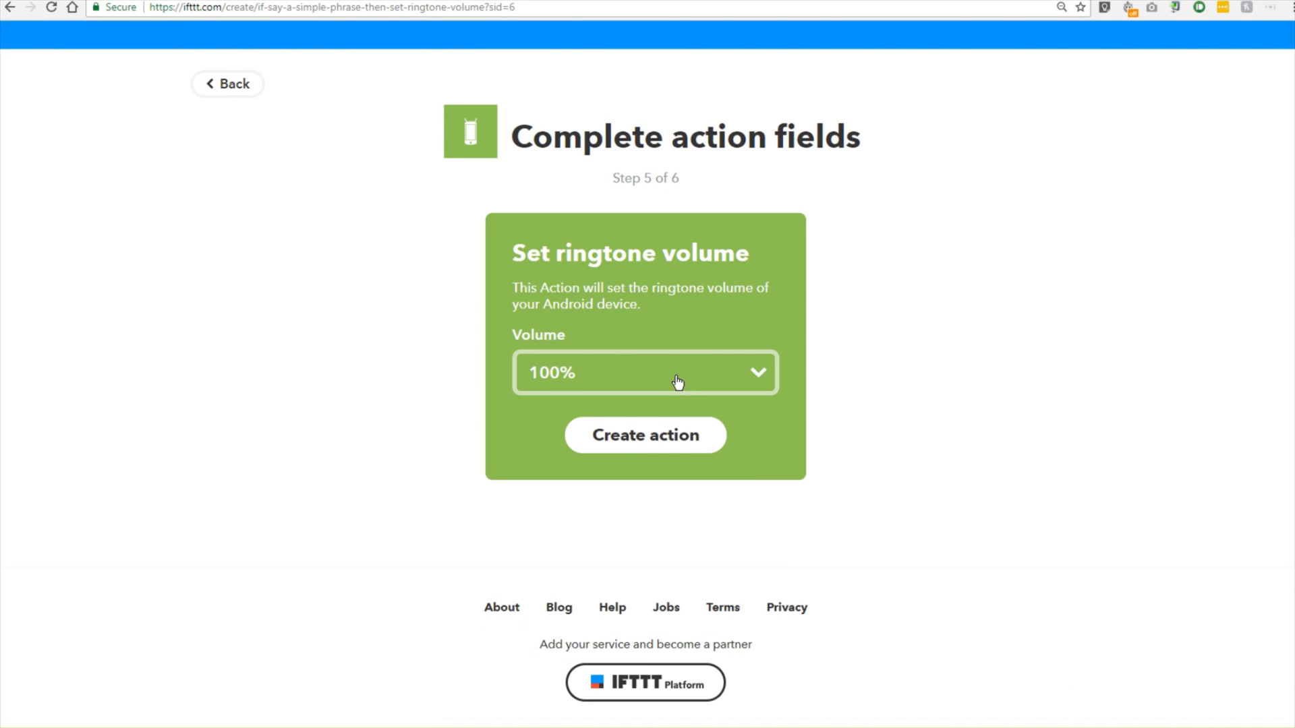
# Step: Confirm the 100% ringtone volume action, turn notifications off, and finish the applet
pyautogui.click(644, 435)
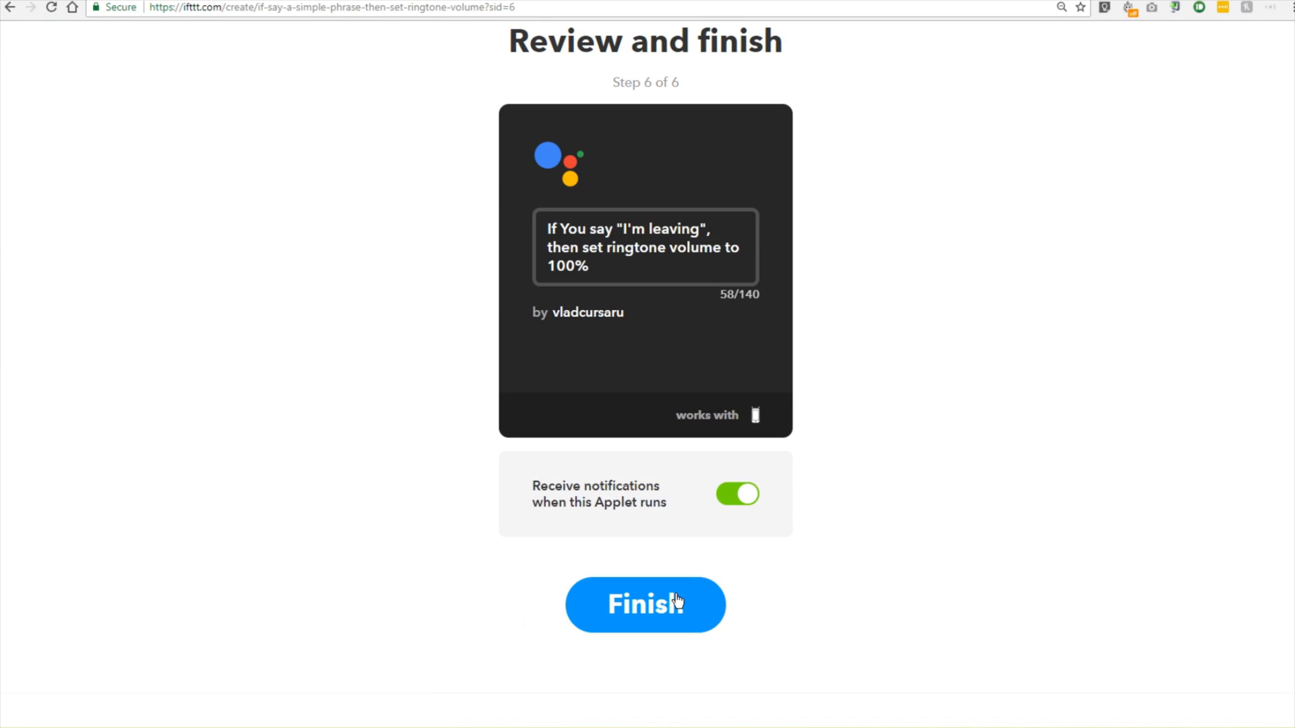
pyautogui.click(736, 494)
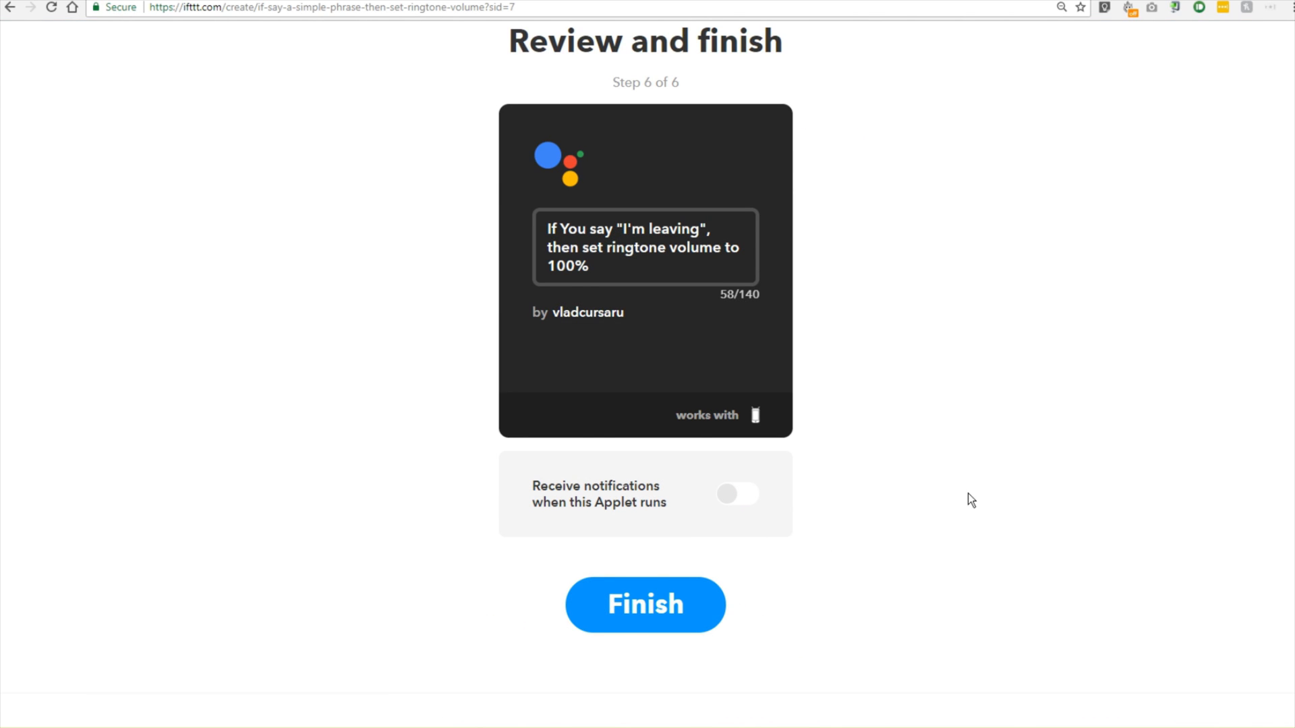
pyautogui.scroll(-3)
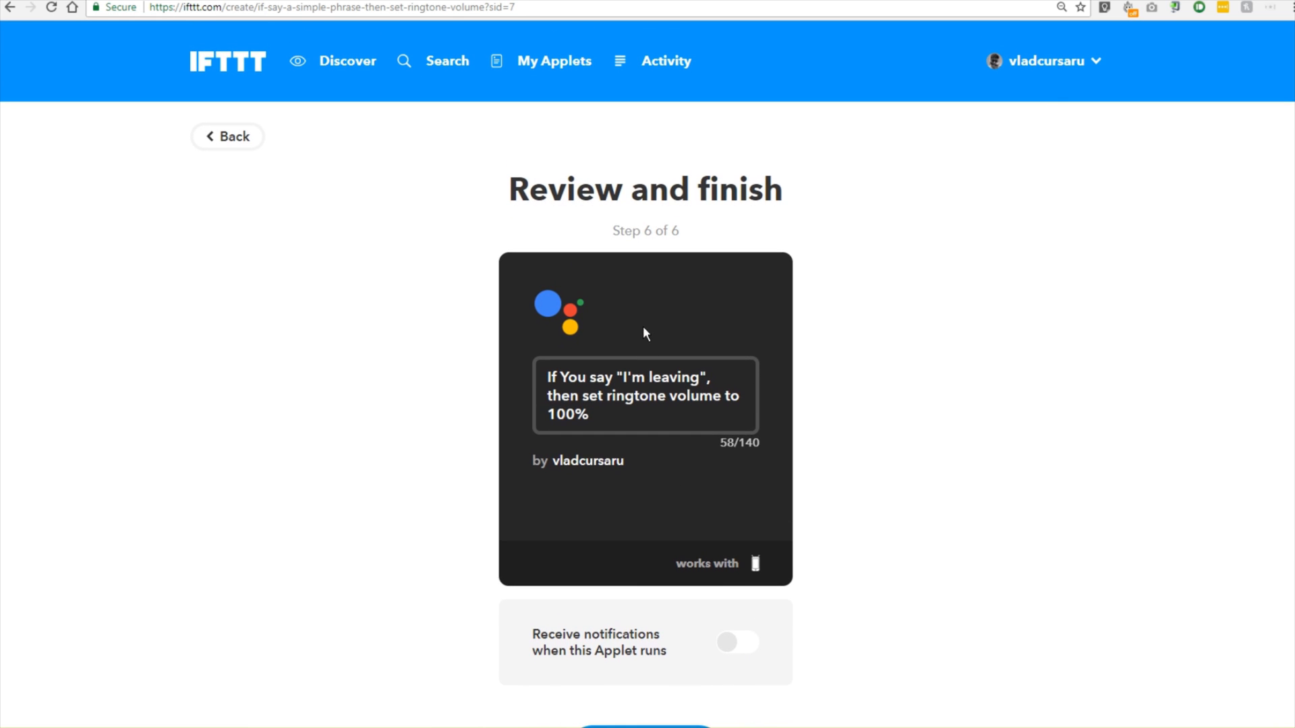
pyautogui.scroll(-3)
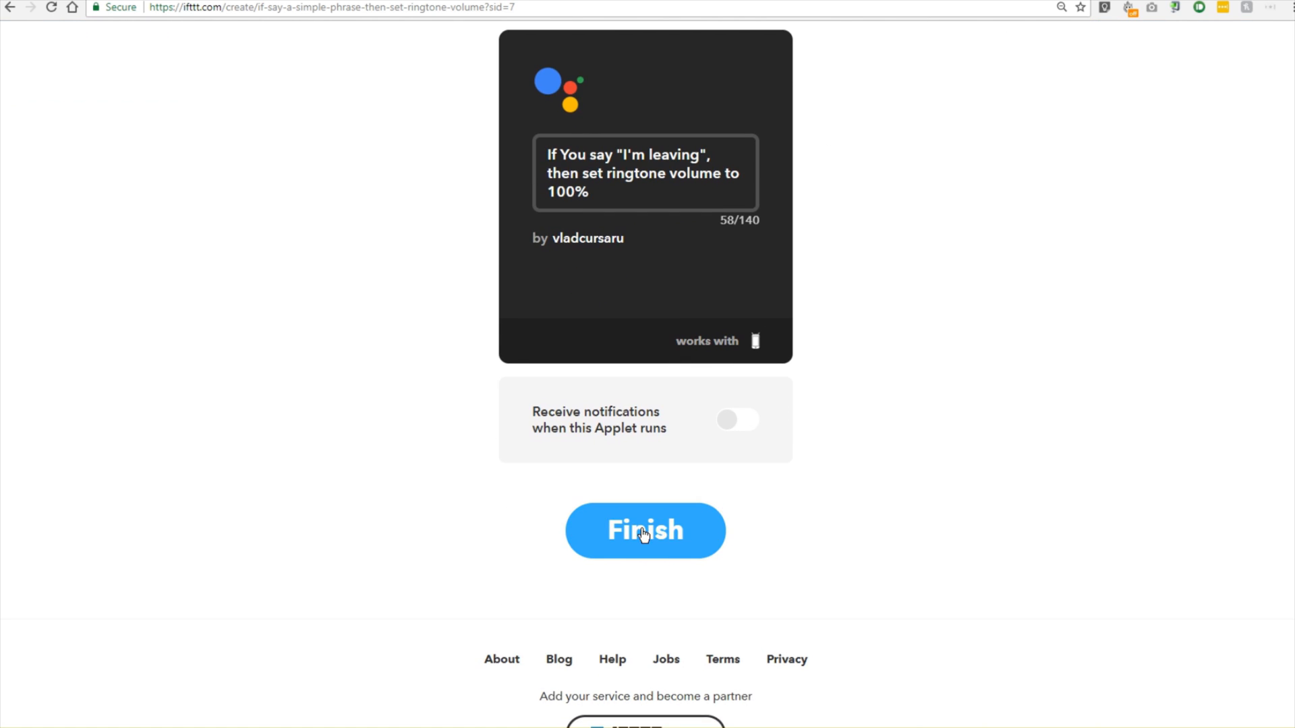
pyautogui.click(644, 530)
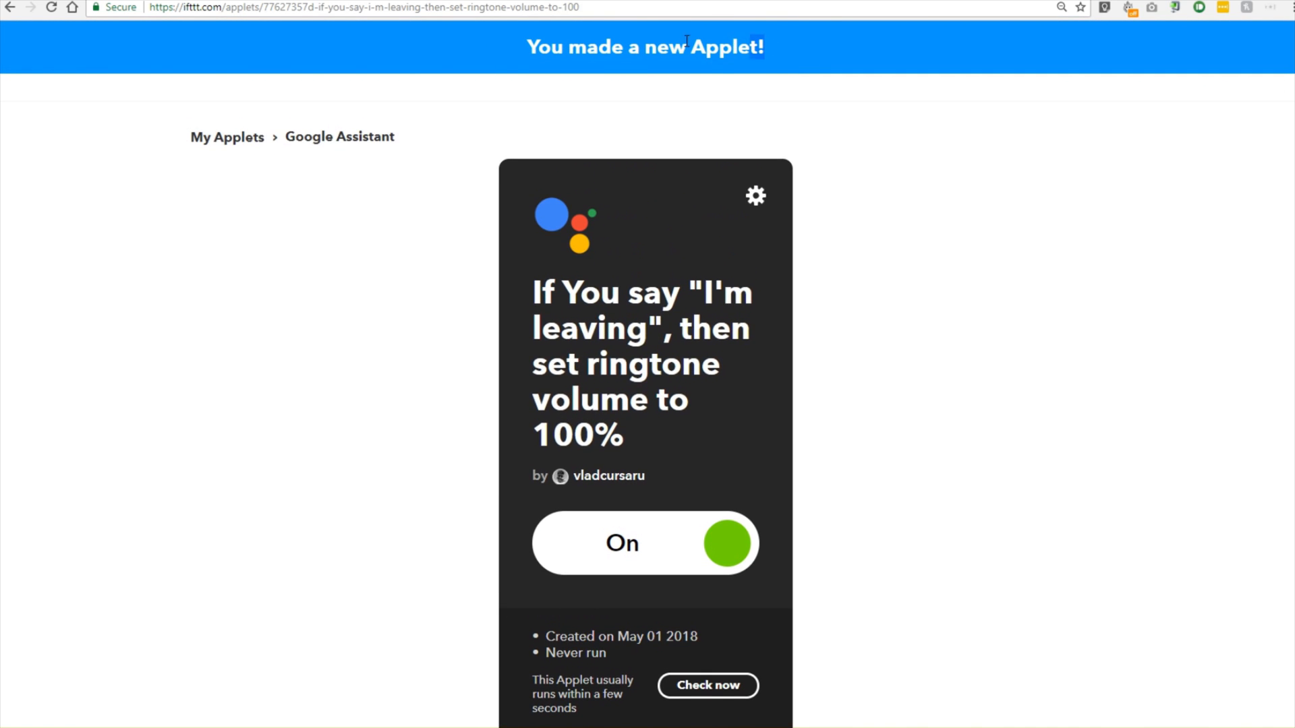
# Step: Run Check now on the new 'I'm leaving' ringtone-volume applet
pyautogui.click(706, 685)
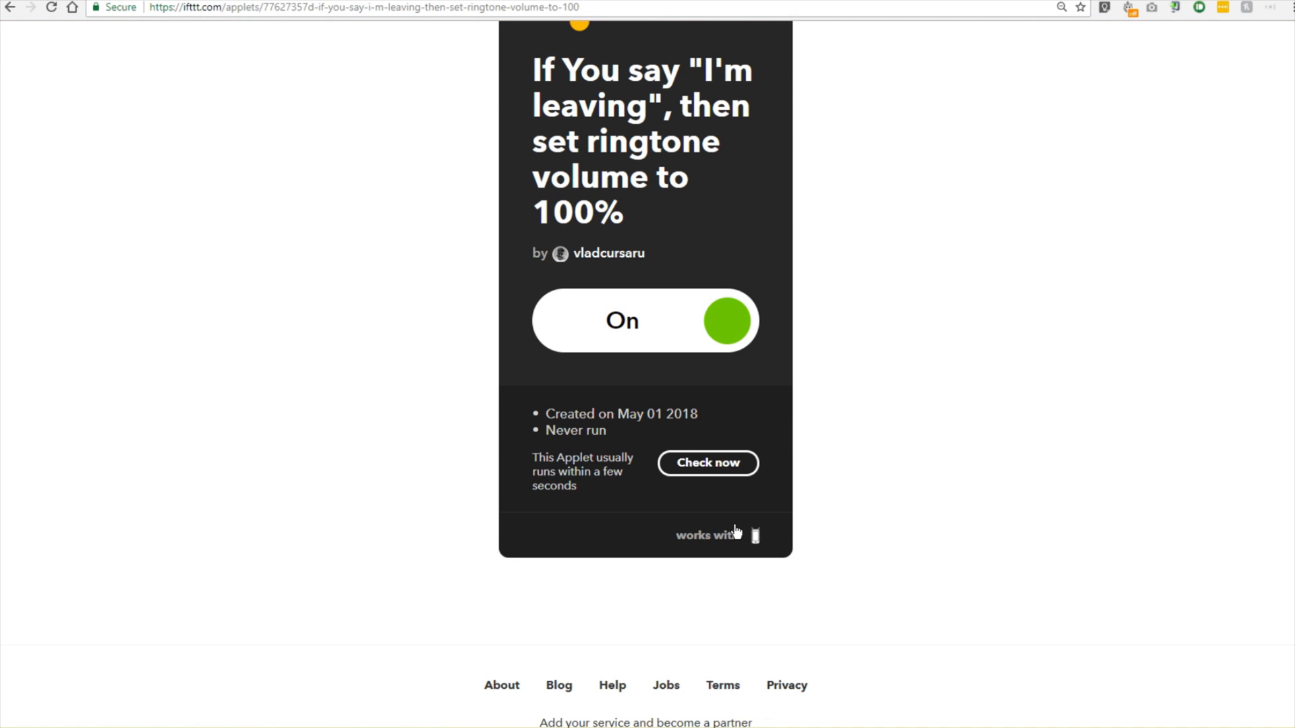
pyautogui.click(707, 462)
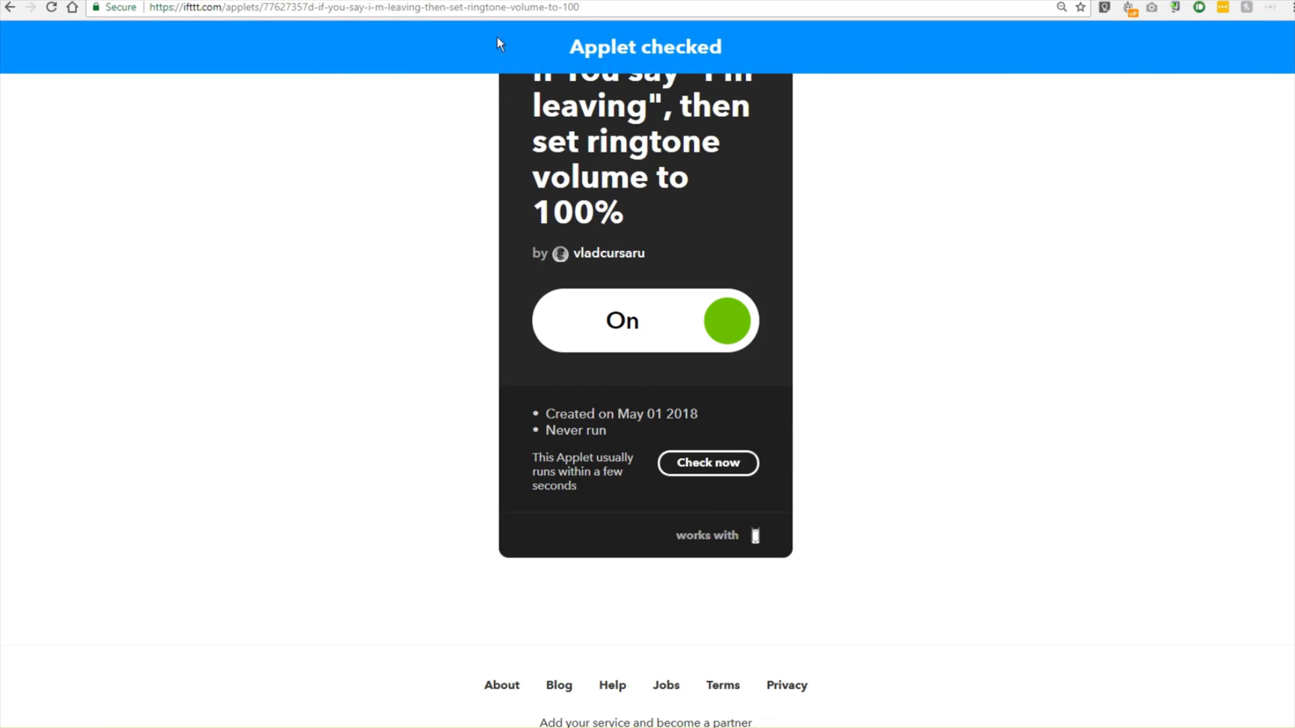
pyautogui.moveTo(704, 487)
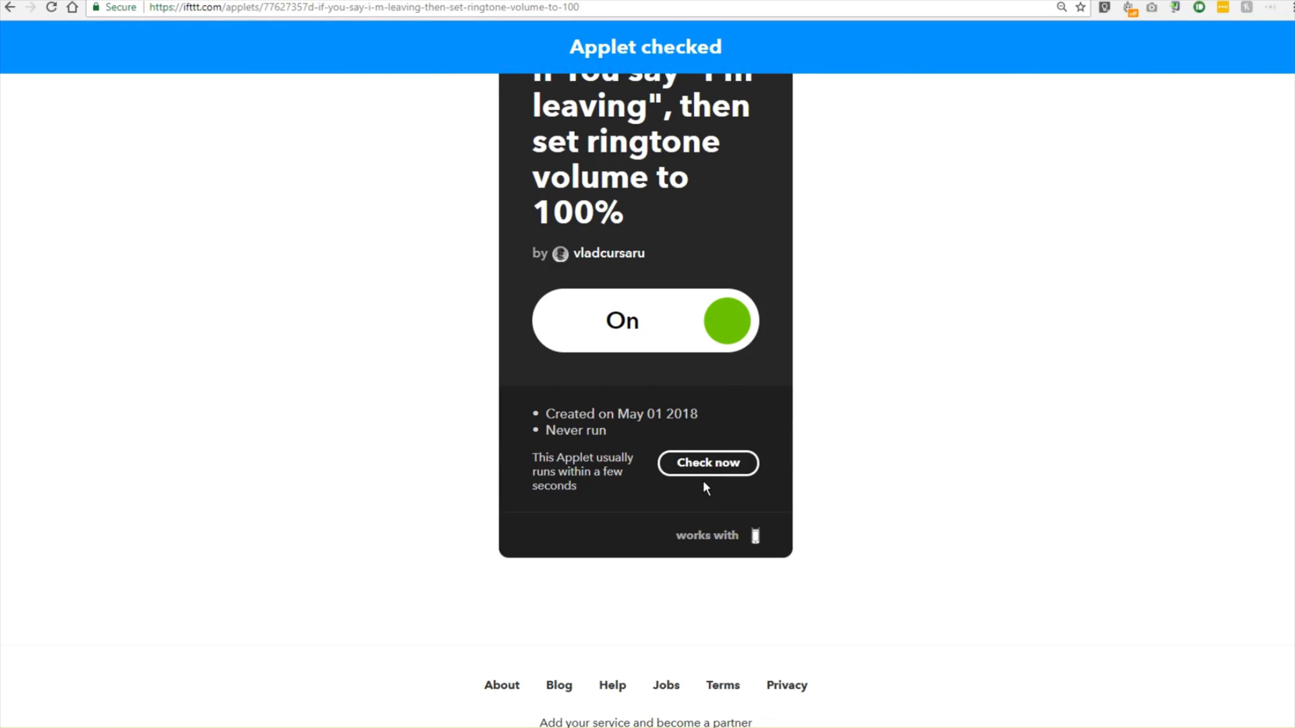